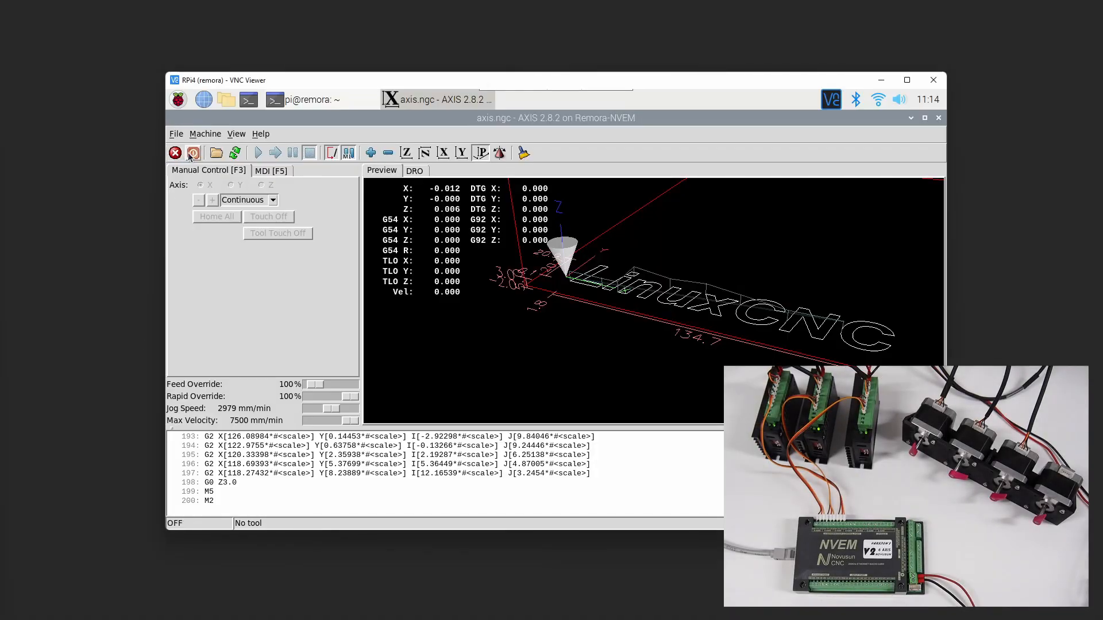
Browse into the remora-nvem-basic sample folder and open nvem-basic-config.txt
{"action": "left_click", "coordinate": [257, 153]}
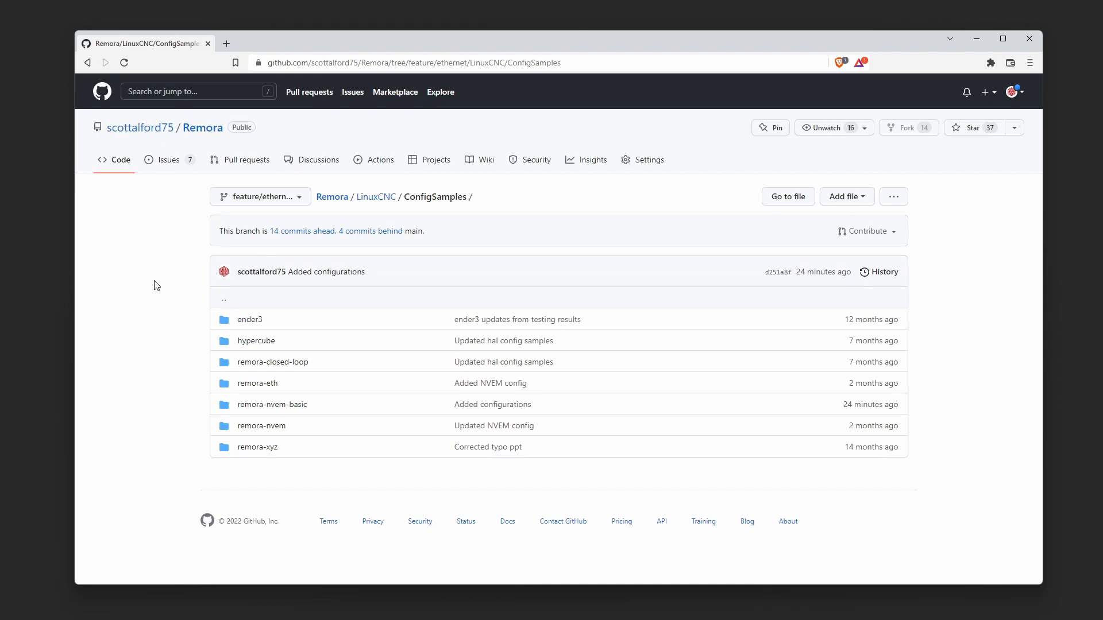
{"action": "mouse_move", "coordinate": [271, 404]}
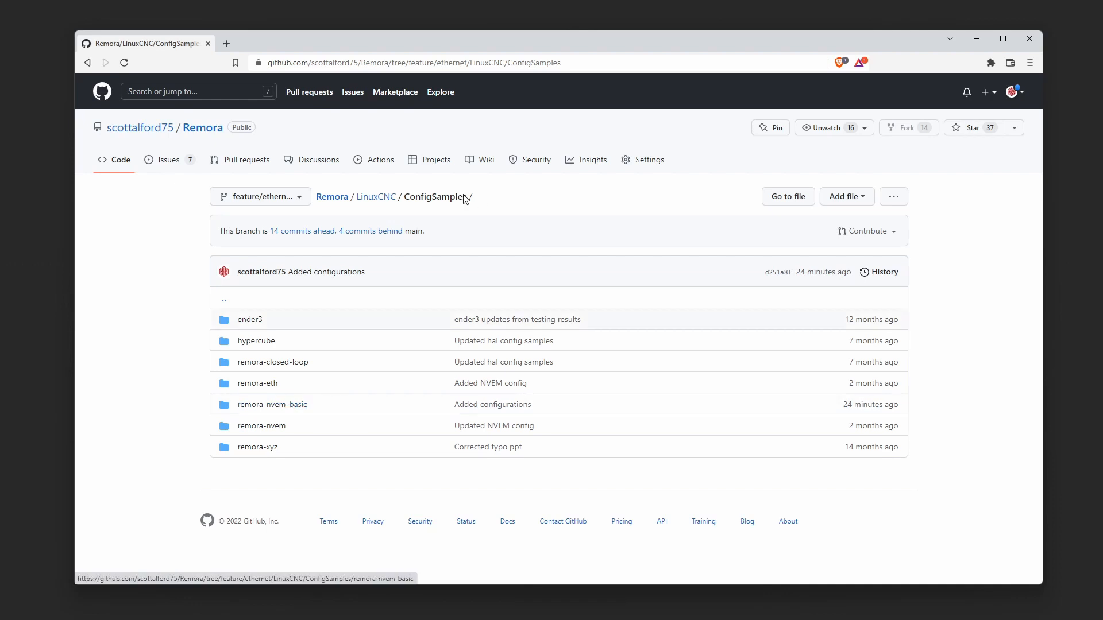
{"action": "mouse_move", "coordinate": [271, 404]}
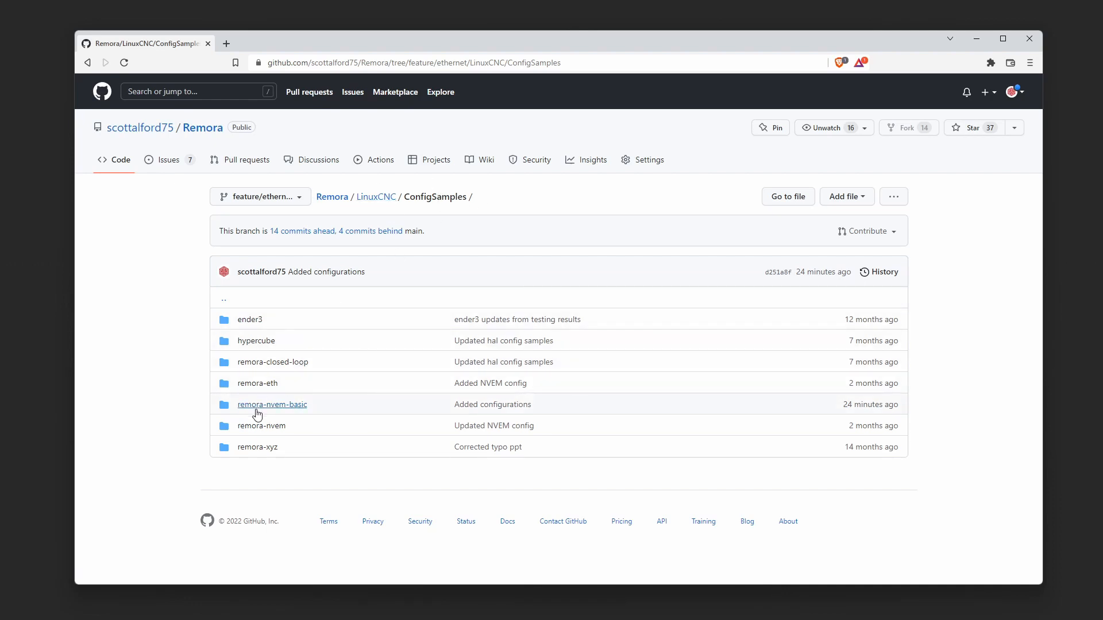
{"action": "mouse_move", "coordinate": [294, 411]}
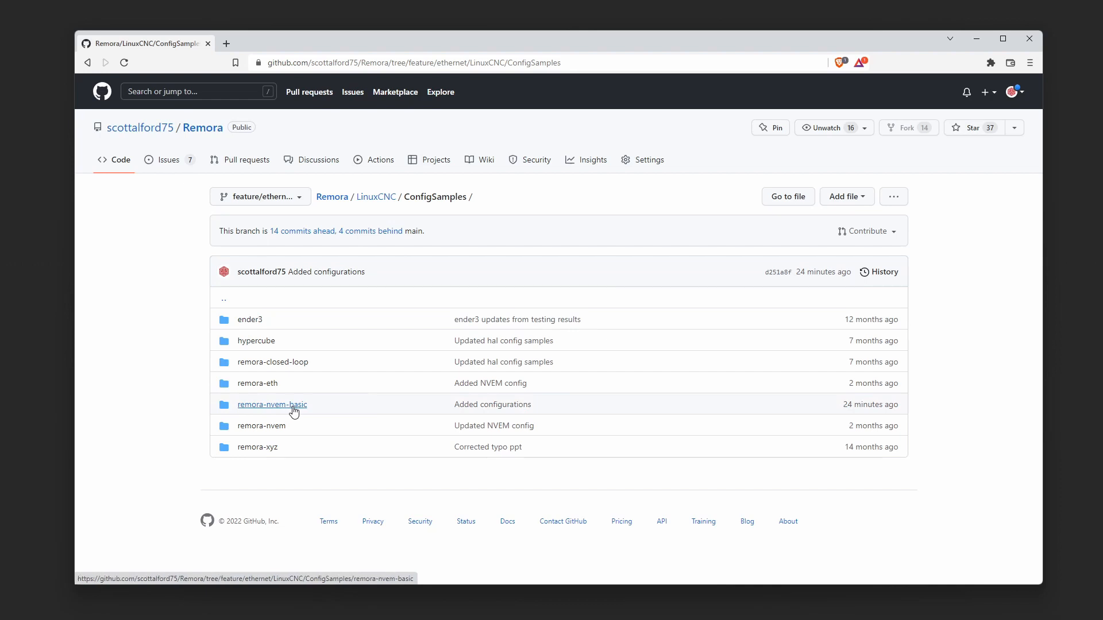
{"action": "left_click", "coordinate": [272, 405]}
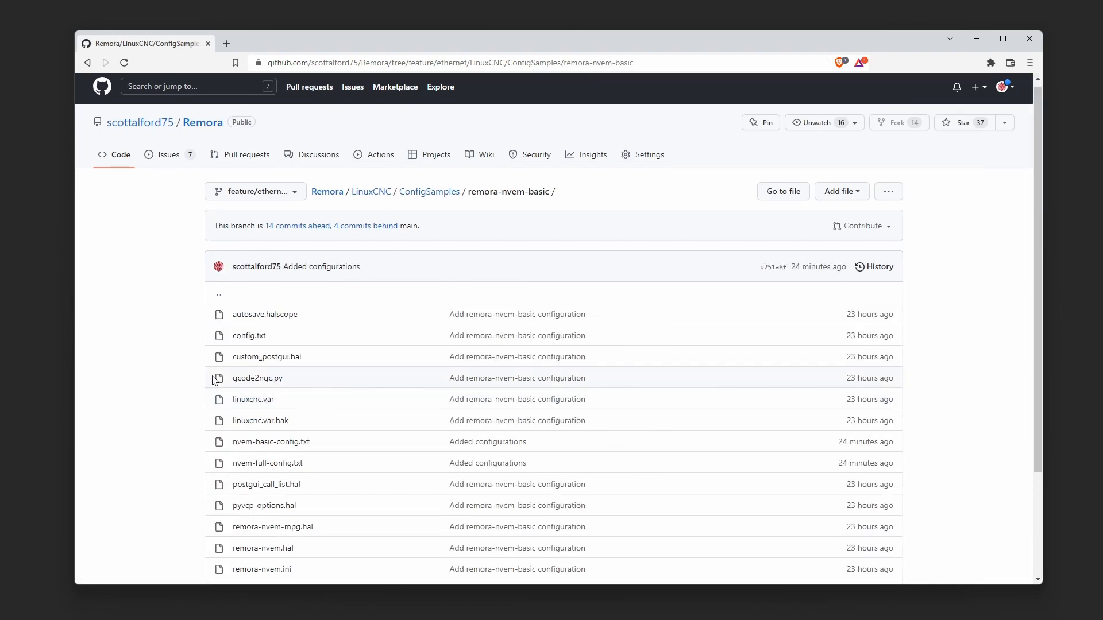
{"action": "scroll", "scroll_direction": "down", "scroll_amount": 3}
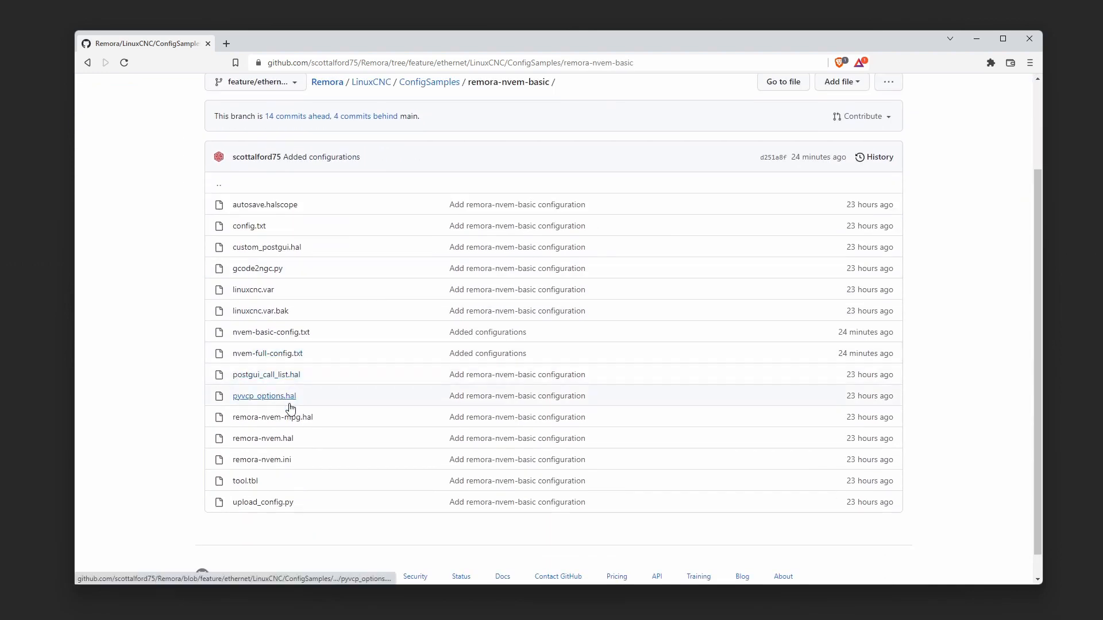
{"action": "mouse_move", "coordinate": [272, 332]}
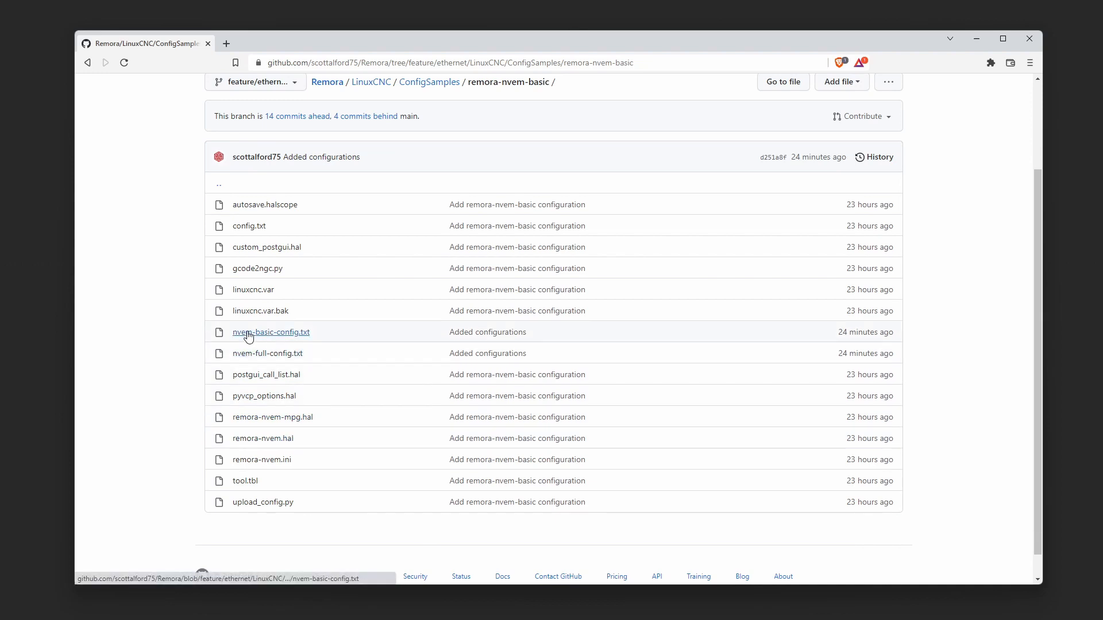
{"action": "mouse_move", "coordinate": [306, 341]}
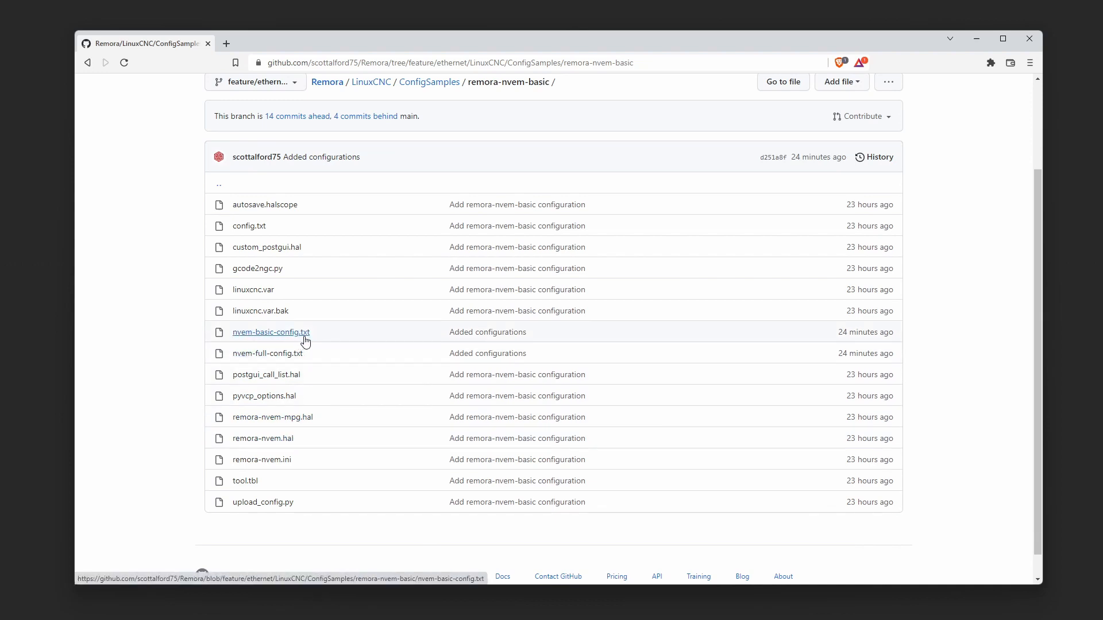
{"action": "left_click", "coordinate": [270, 332]}
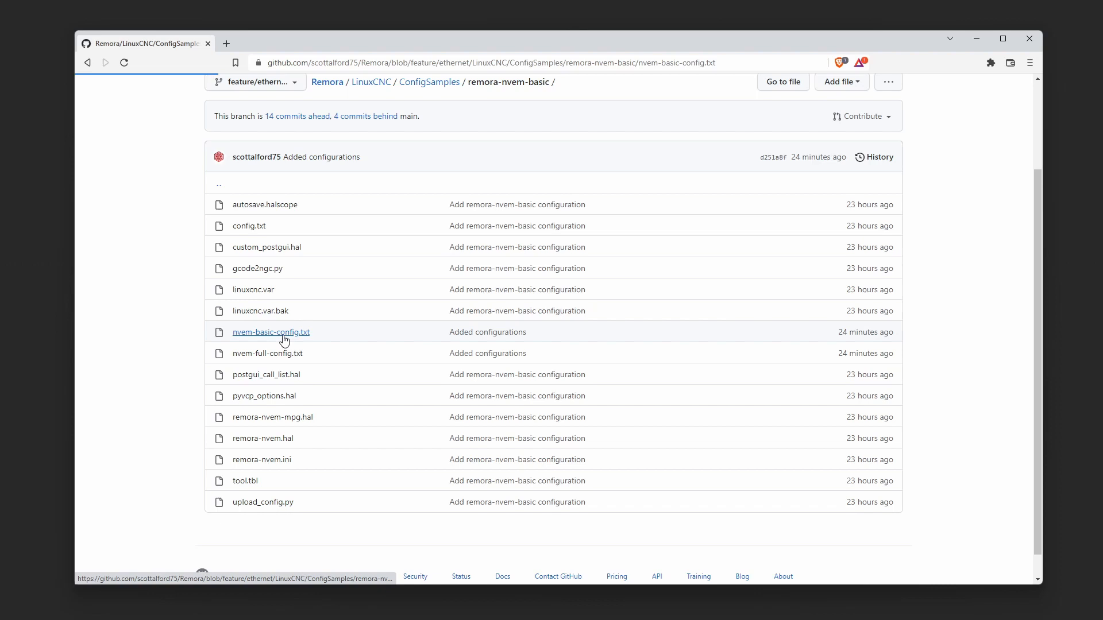
{"action": "left_click", "coordinate": [270, 332]}
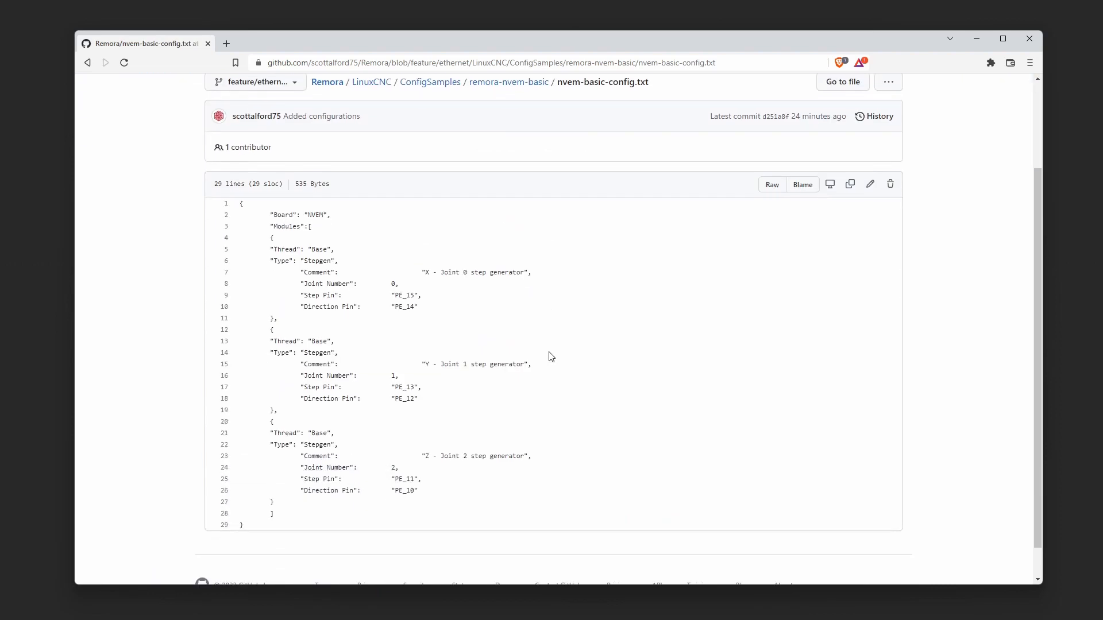
{"action": "mouse_move", "coordinate": [651, 327]}
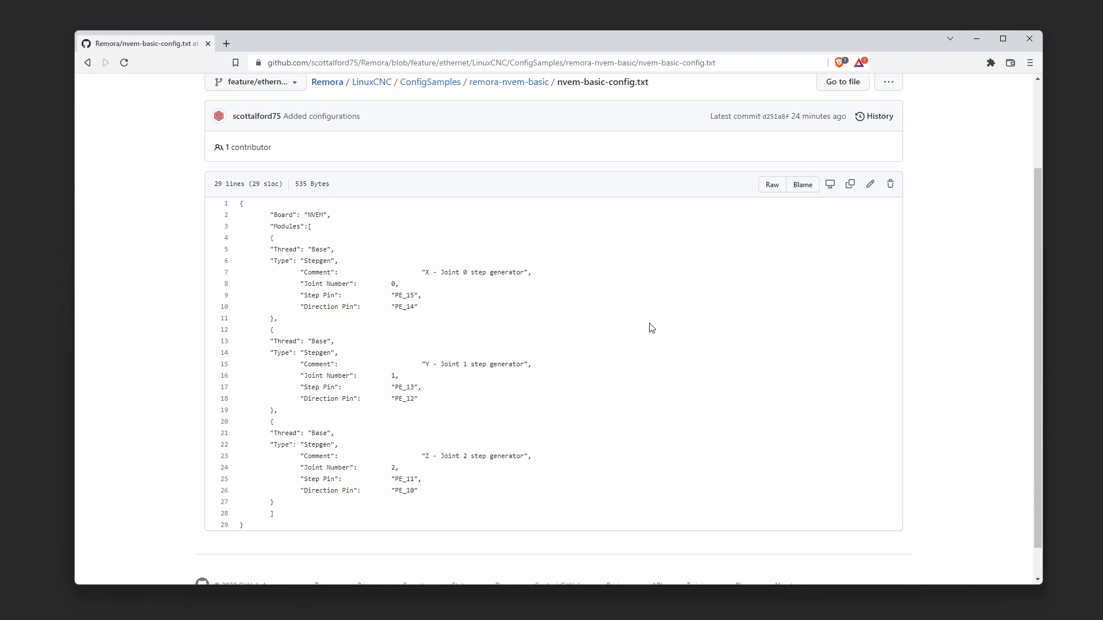
{"action": "mouse_move", "coordinate": [204, 433]}
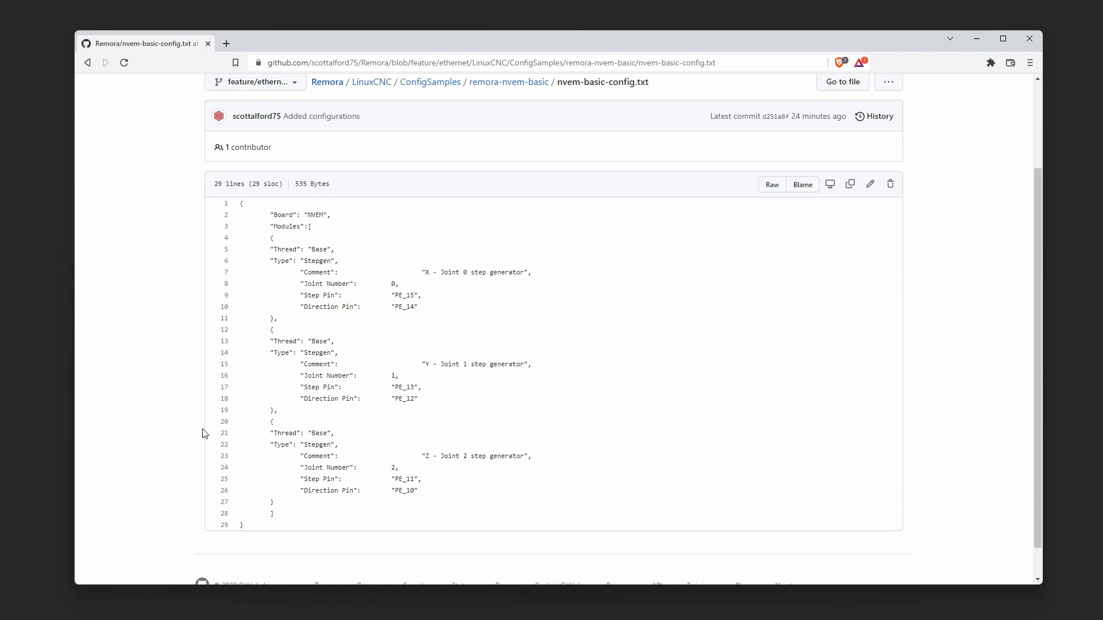
{"action": "mouse_move", "coordinate": [570, 242]}
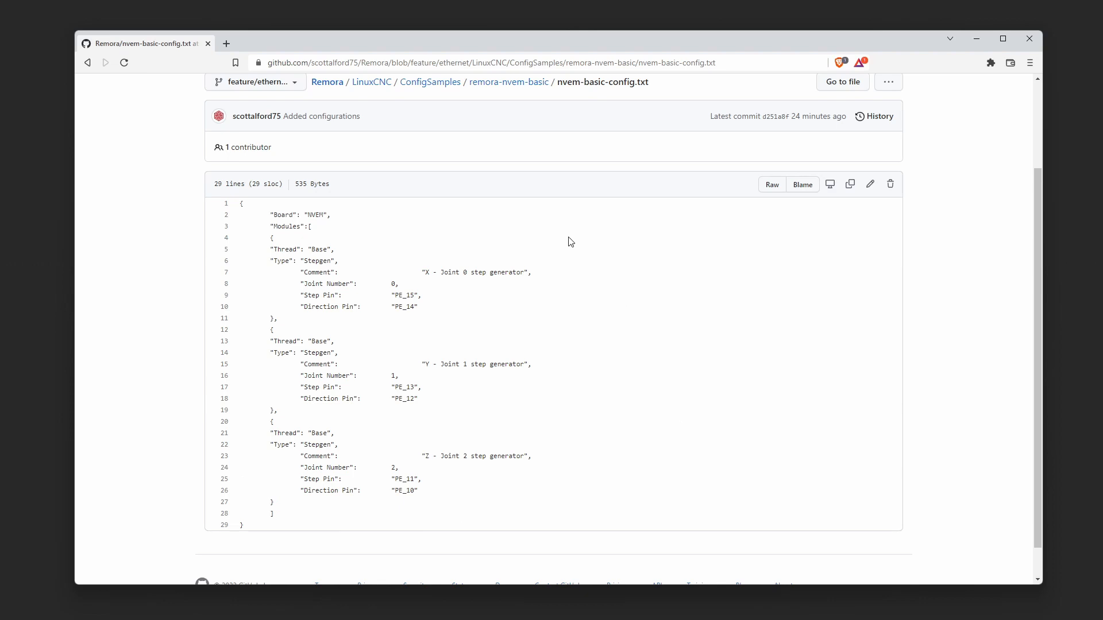
{"action": "mouse_move", "coordinate": [602, 256]}
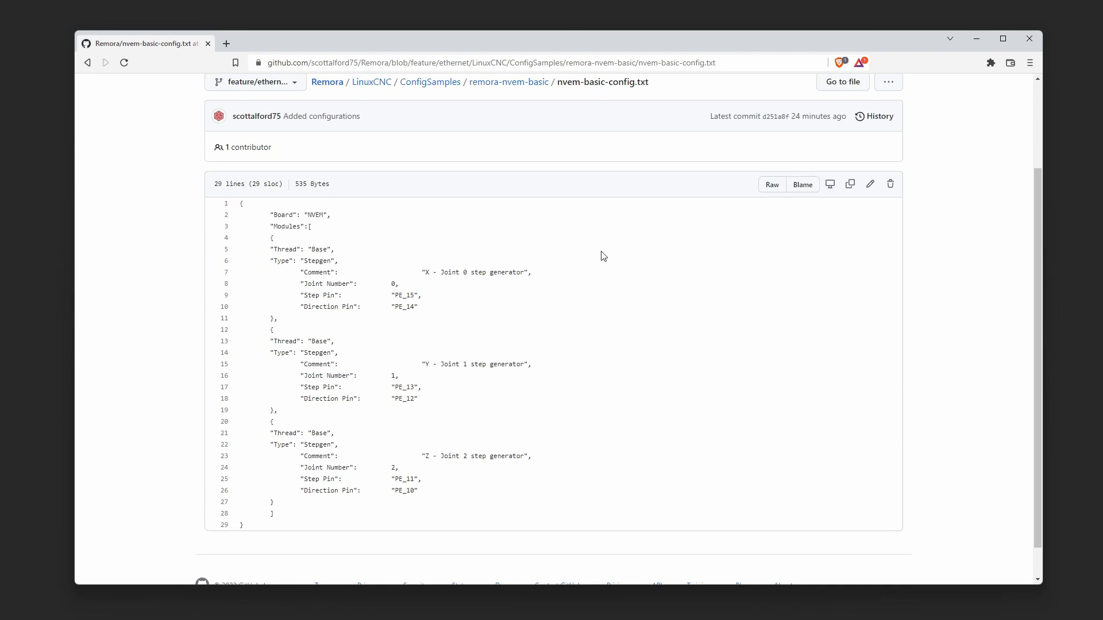
{"action": "mouse_move", "coordinate": [510, 258]}
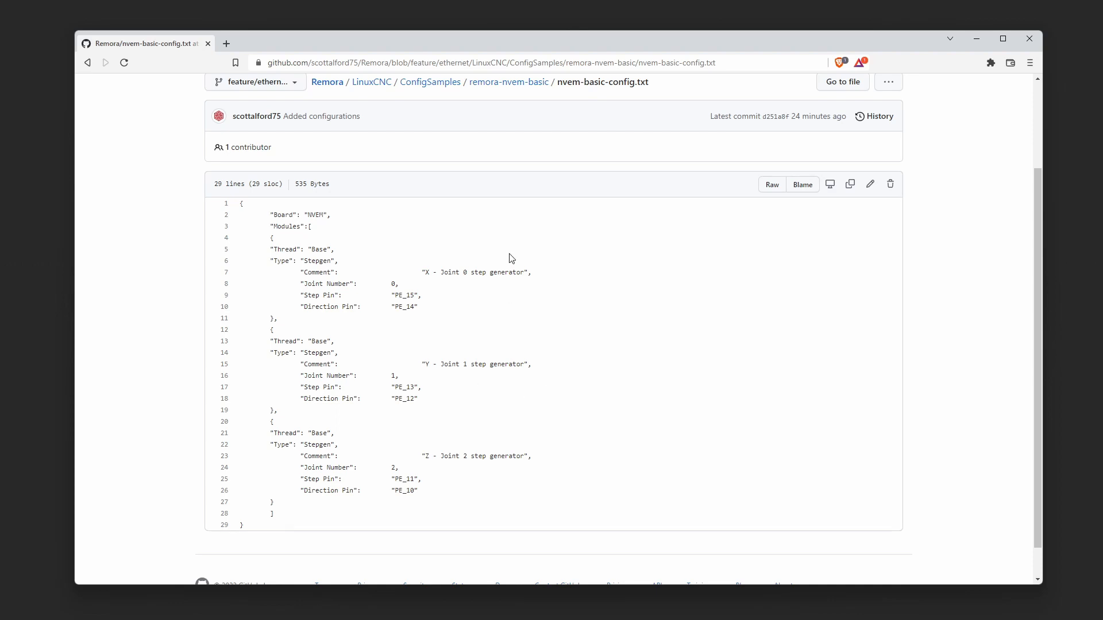
{"action": "mouse_move", "coordinate": [429, 494]}
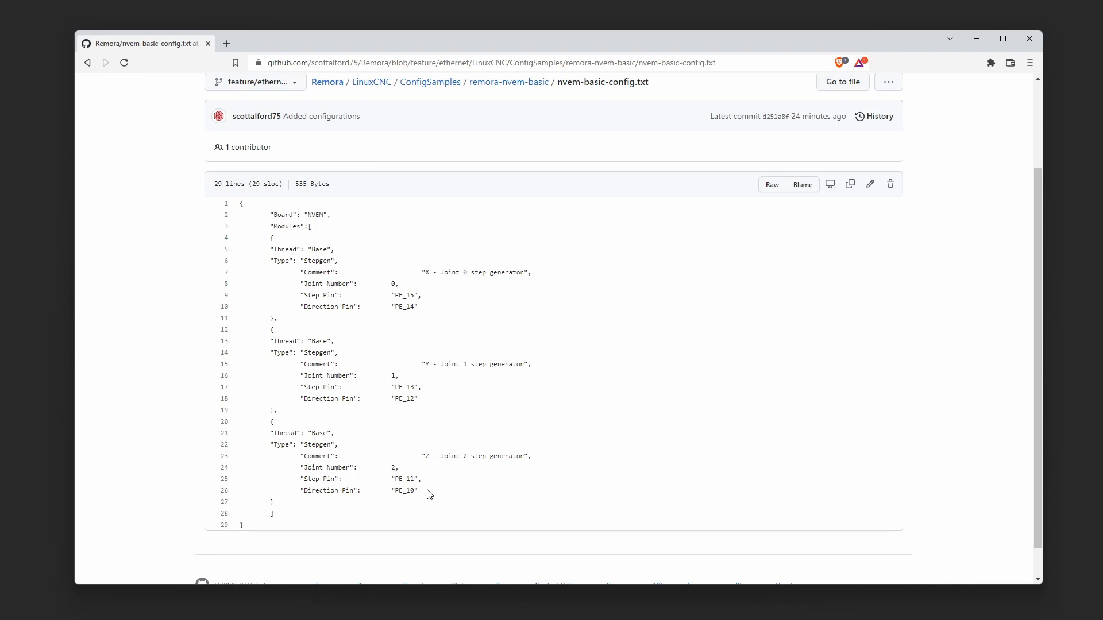
{"action": "mouse_move", "coordinate": [674, 436]}
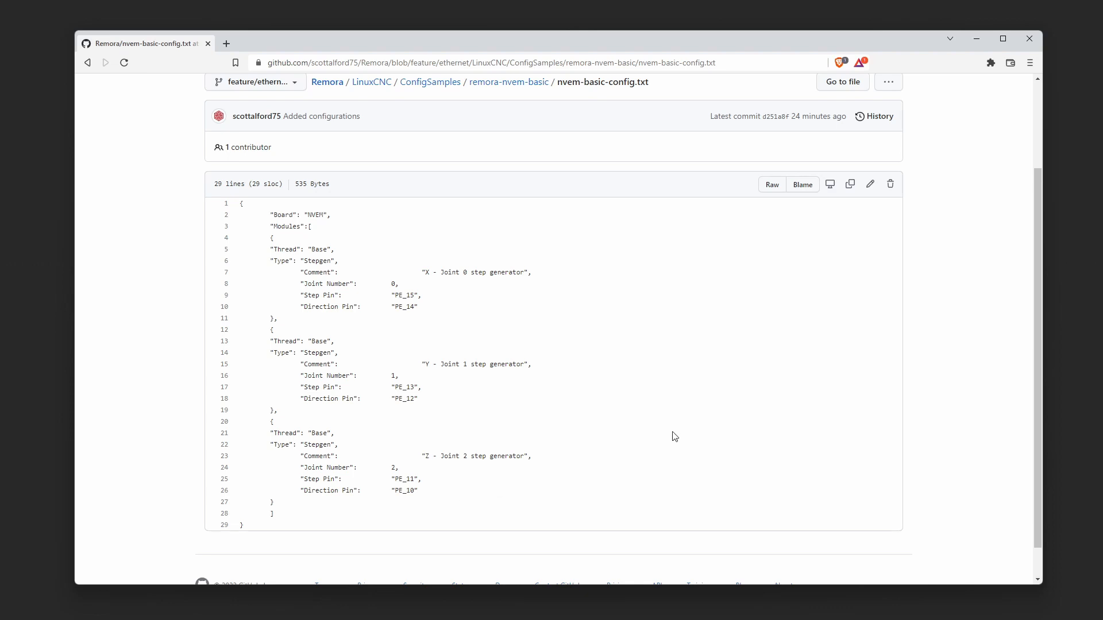
{"action": "mouse_move", "coordinate": [671, 414]}
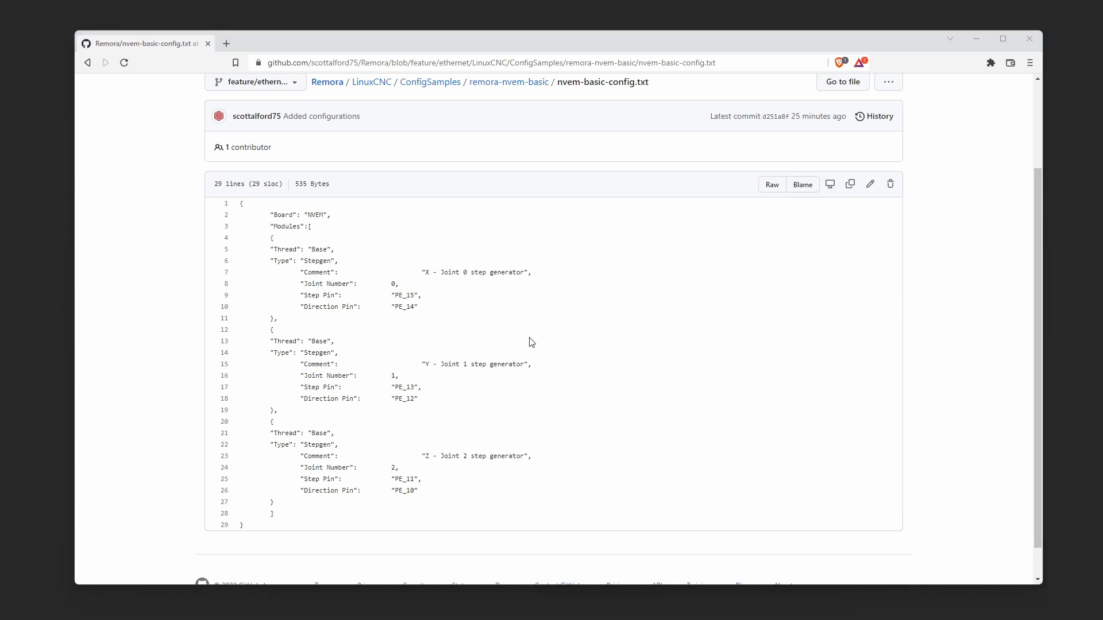
{"action": "mouse_move", "coordinate": [499, 81]}
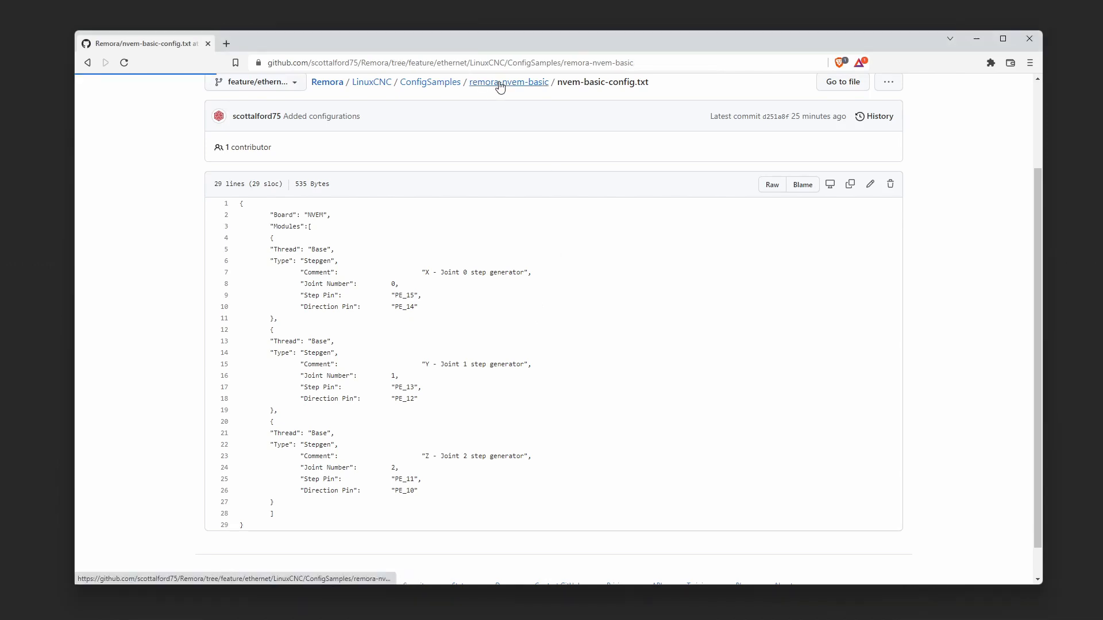
{"action": "left_click", "coordinate": [507, 82]}
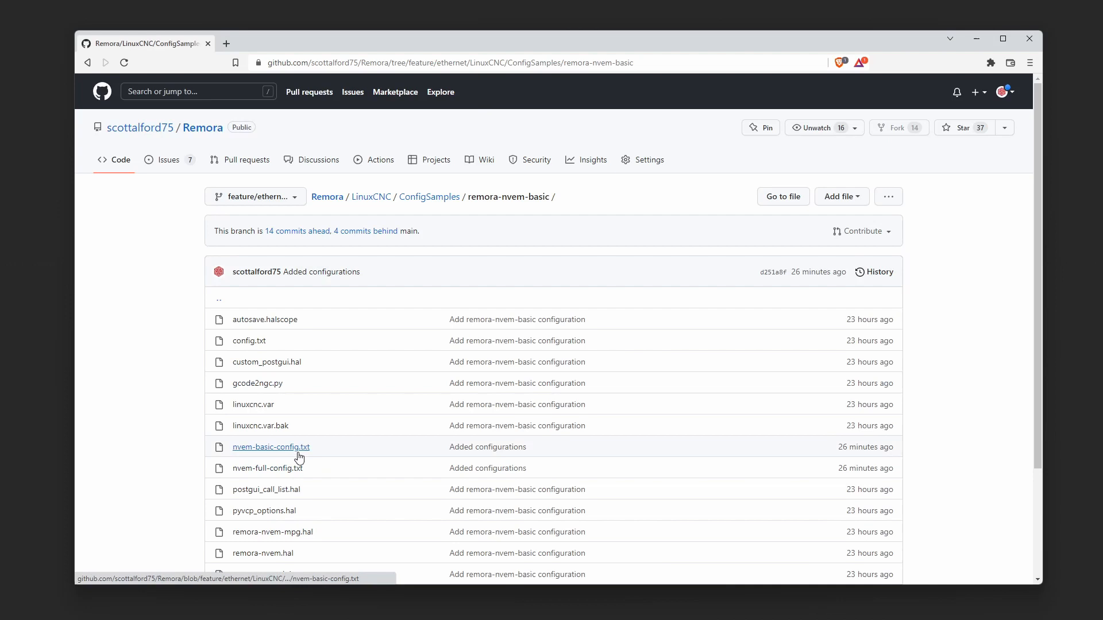
{"action": "mouse_move", "coordinate": [292, 465]}
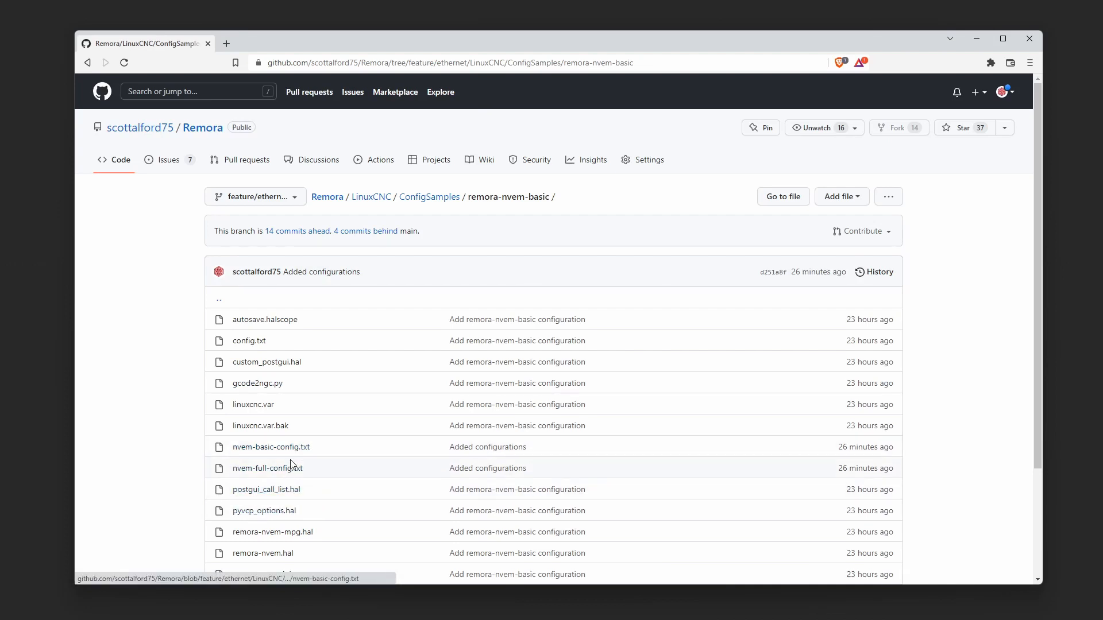
{"action": "mouse_move", "coordinate": [267, 468]}
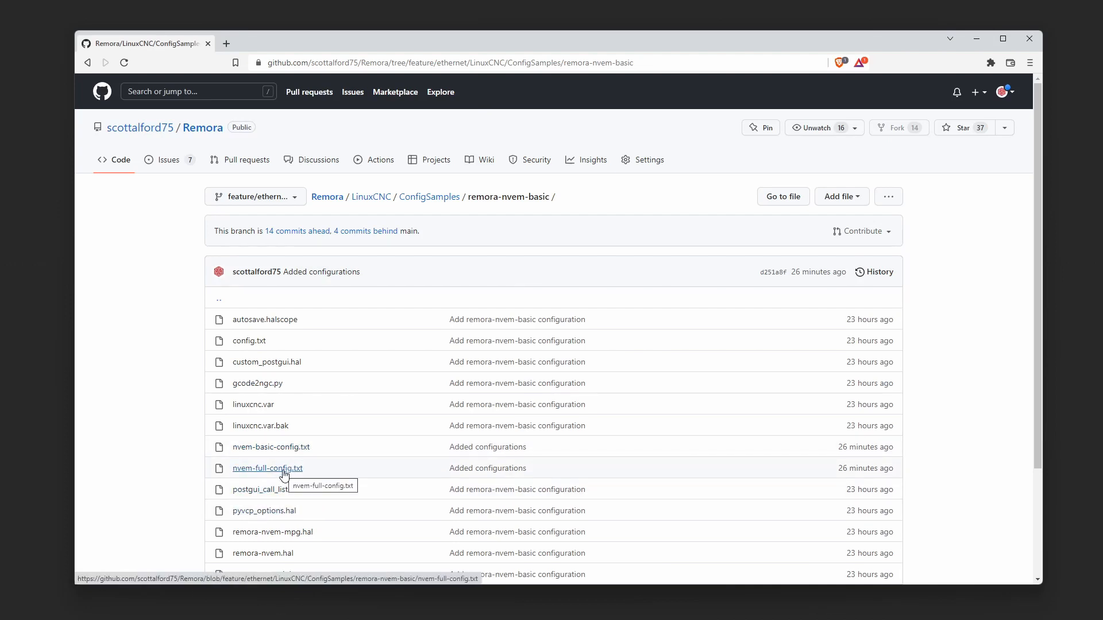
{"action": "left_click", "coordinate": [266, 467]}
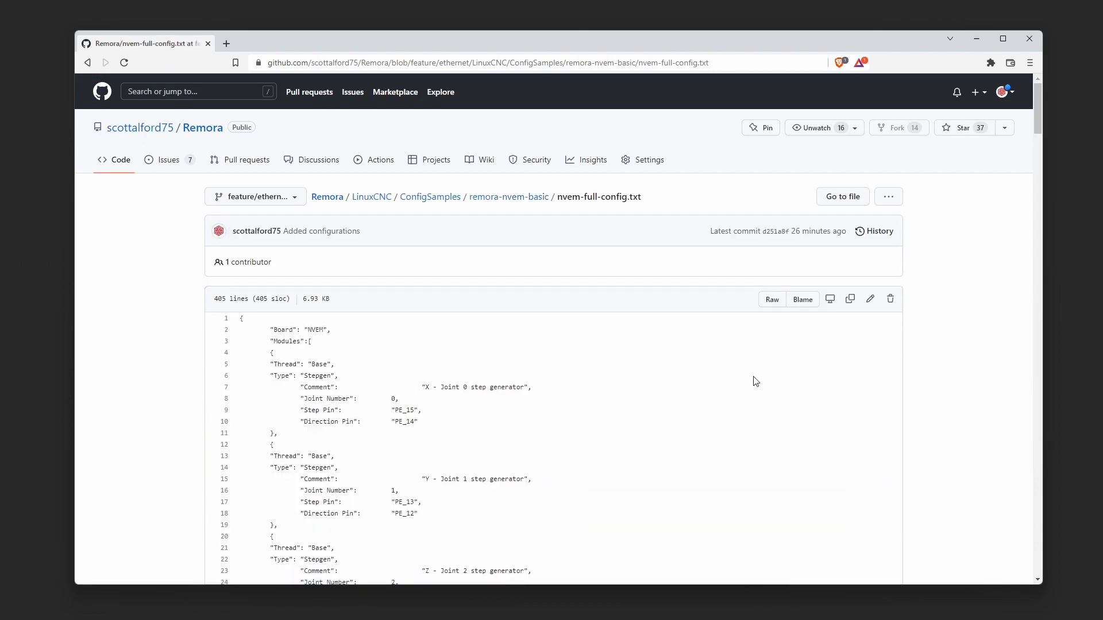
{"action": "scroll", "scroll_direction": "down", "scroll_amount": 3}
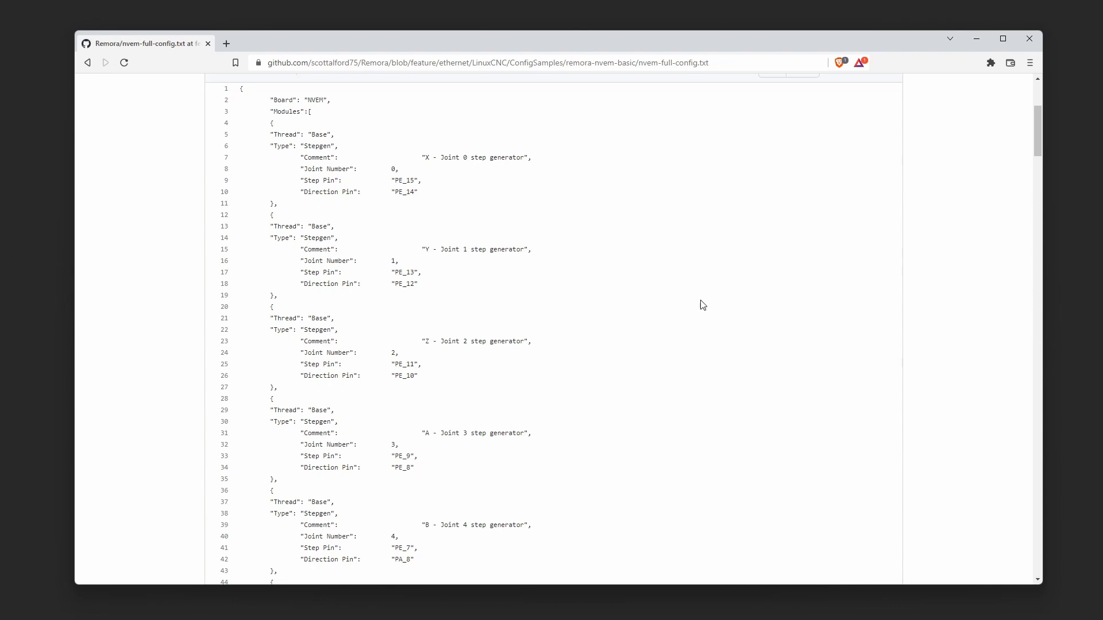
{"action": "scroll", "scroll_direction": "down", "scroll_amount": 3}
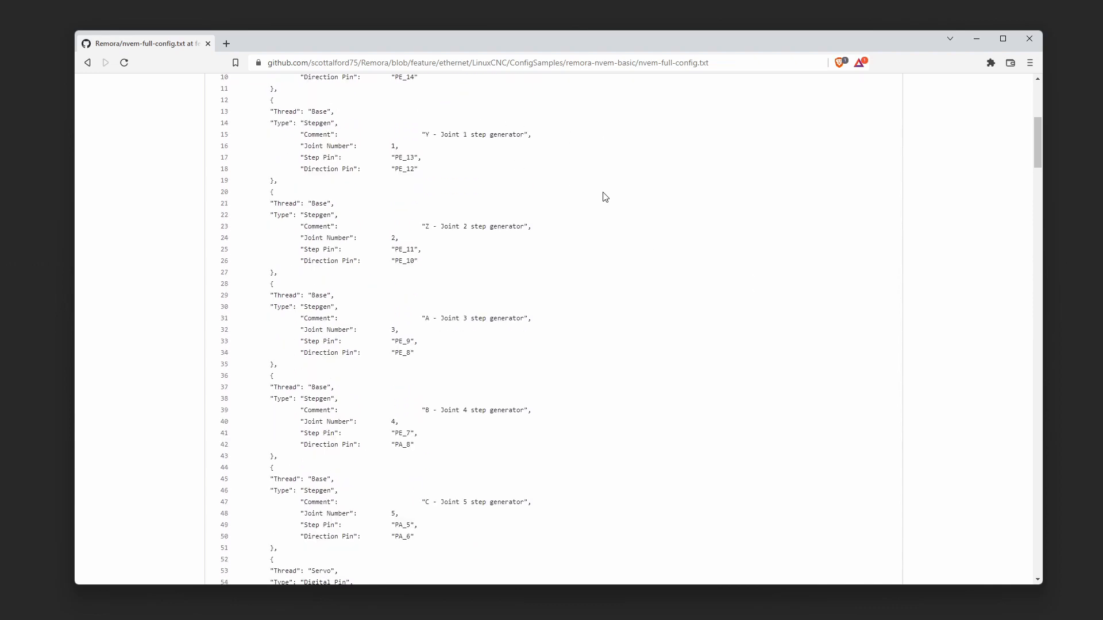
{"action": "scroll", "scroll_direction": "down", "scroll_amount": 3}
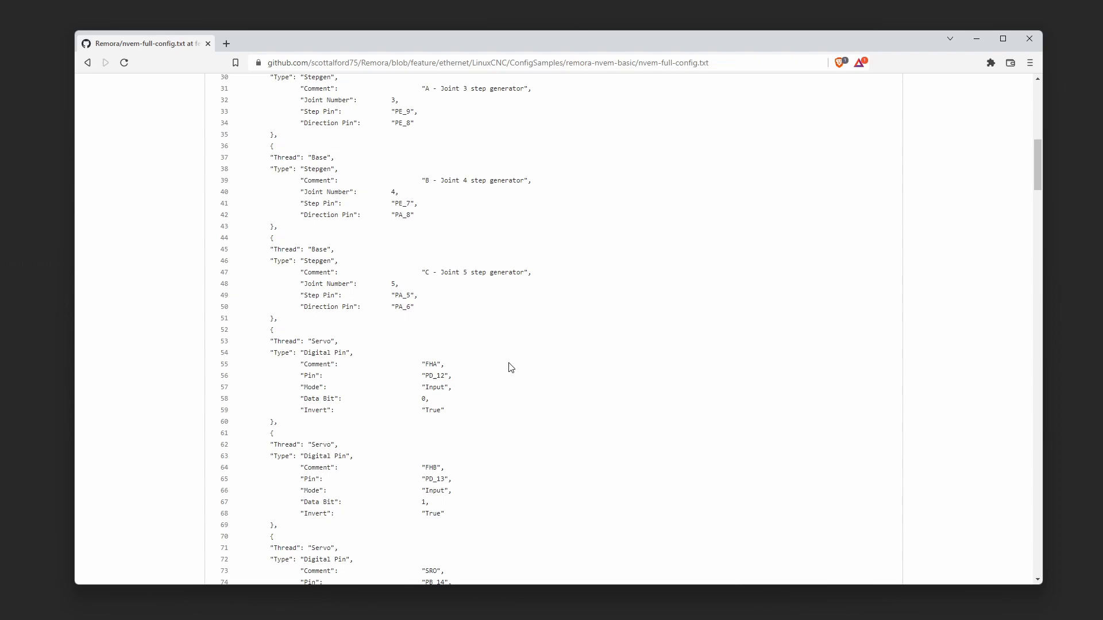
{"action": "scroll", "scroll_direction": "down", "scroll_amount": 3}
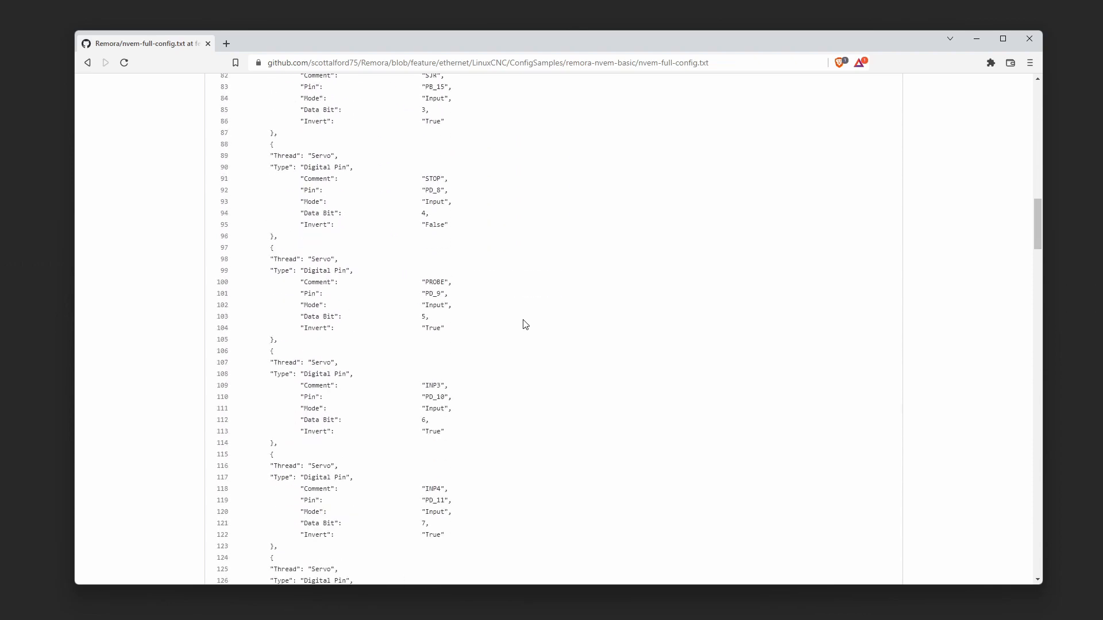
{"action": "scroll", "scroll_direction": "down", "scroll_amount": 3}
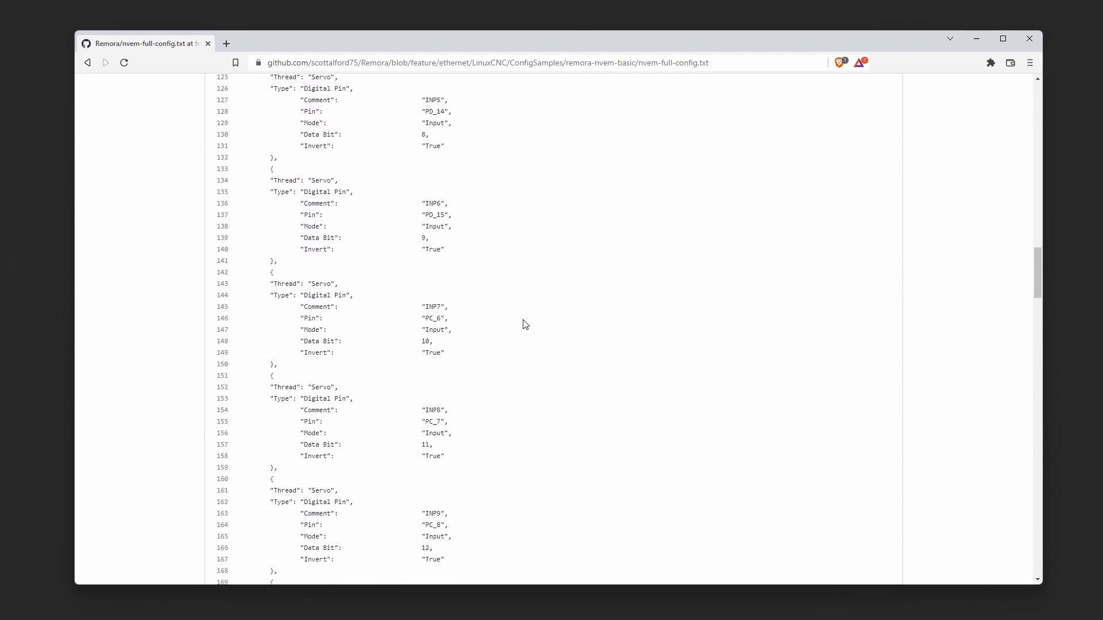
{"action": "scroll", "scroll_direction": "down", "scroll_amount": 3}
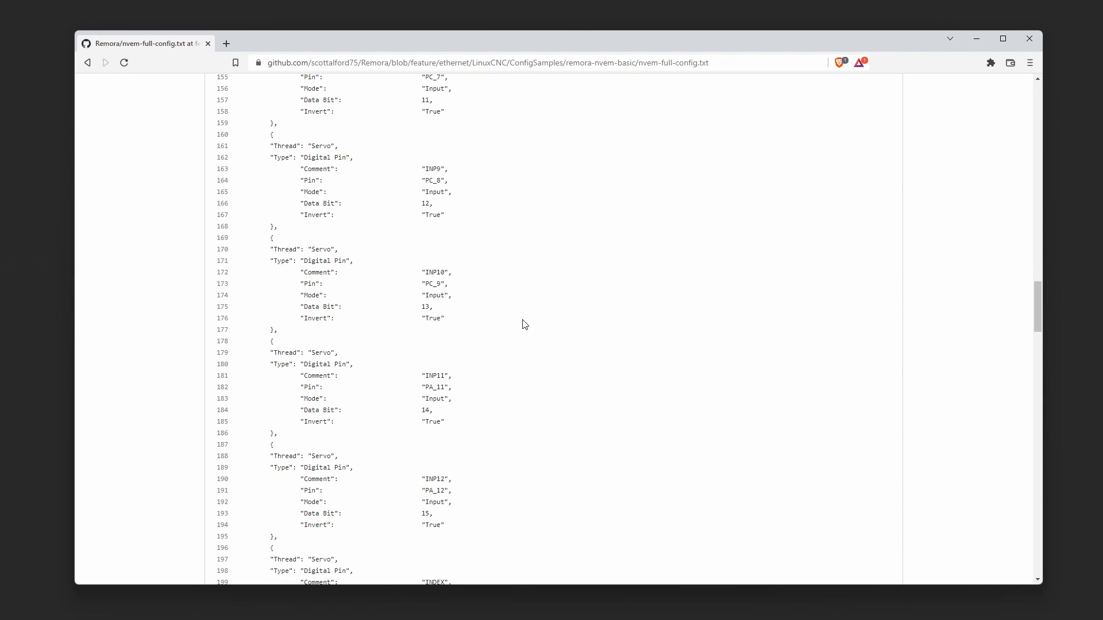
{"action": "scroll", "scroll_direction": "down", "scroll_amount": 3}
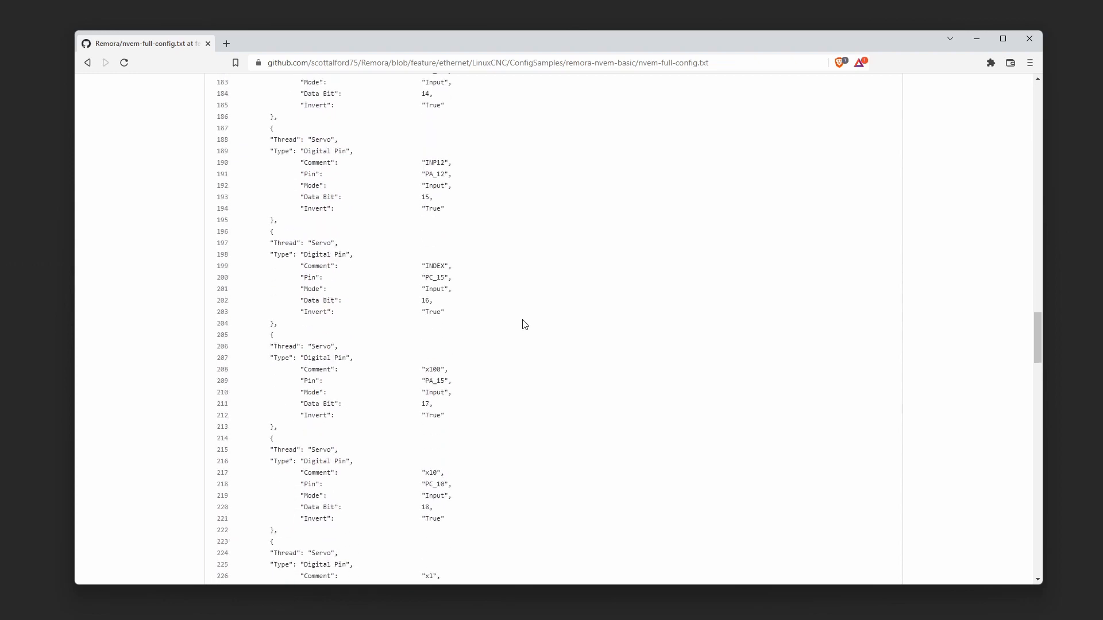
{"action": "scroll", "scroll_direction": "down", "scroll_amount": 3}
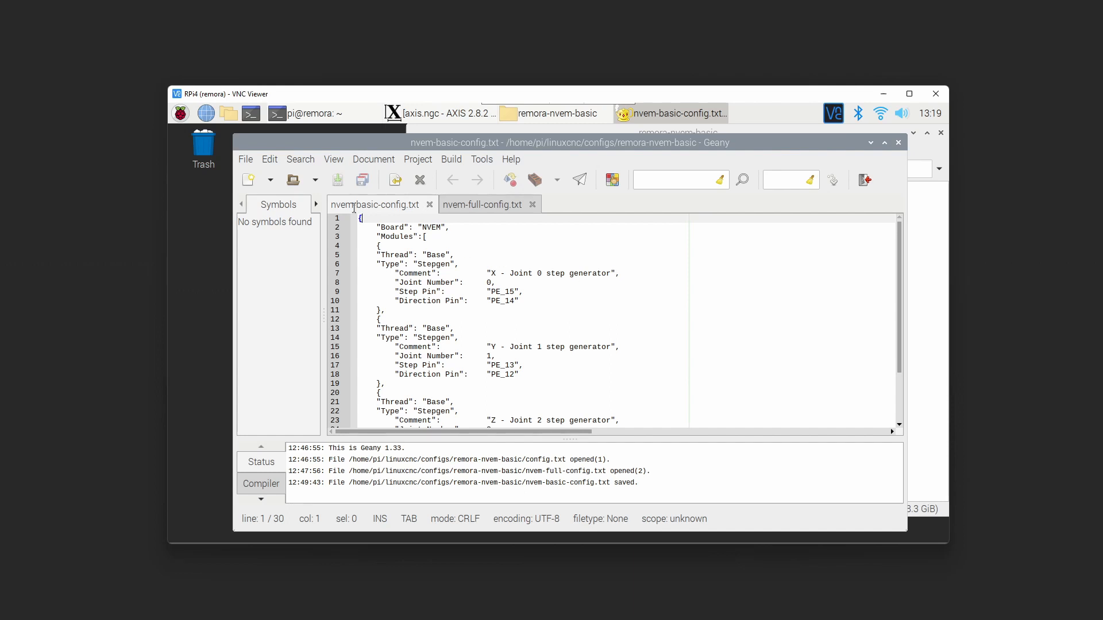
{"action": "mouse_move", "coordinate": [415, 213]}
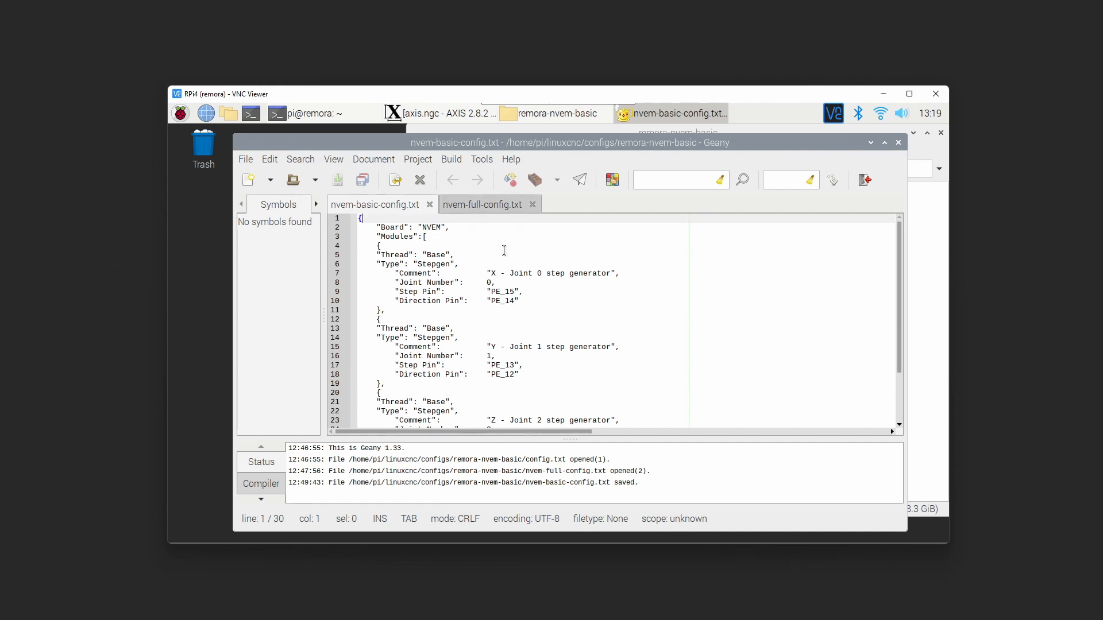
Copy the INP3 digital input block from nvem-full-config.txt
{"action": "left_click", "coordinate": [483, 205]}
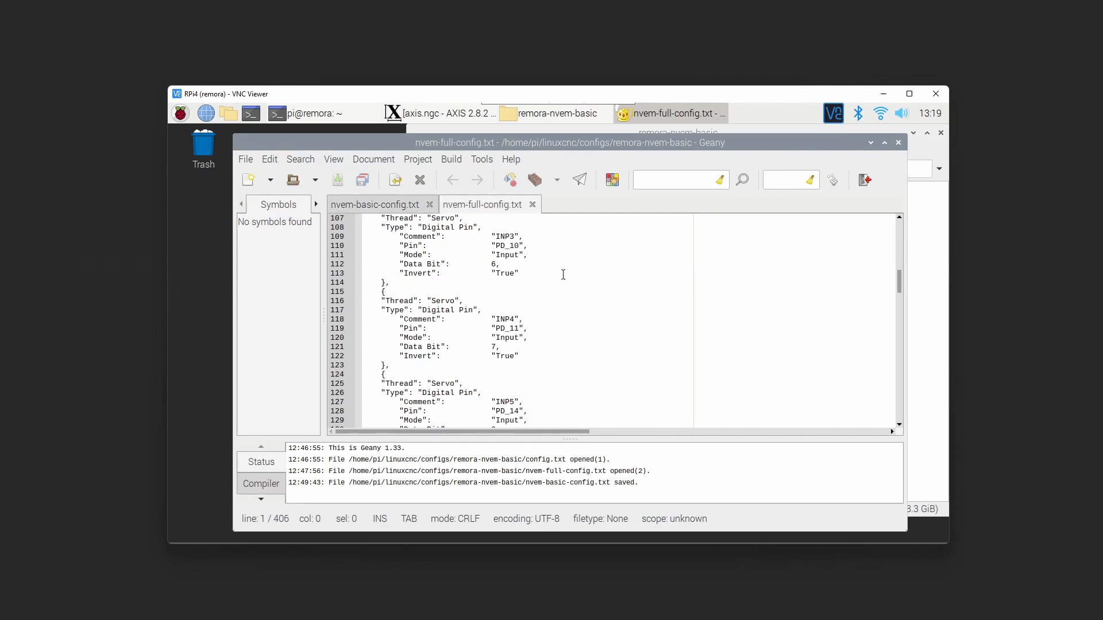
{"action": "scroll", "scroll_direction": "down", "scroll_amount": 3}
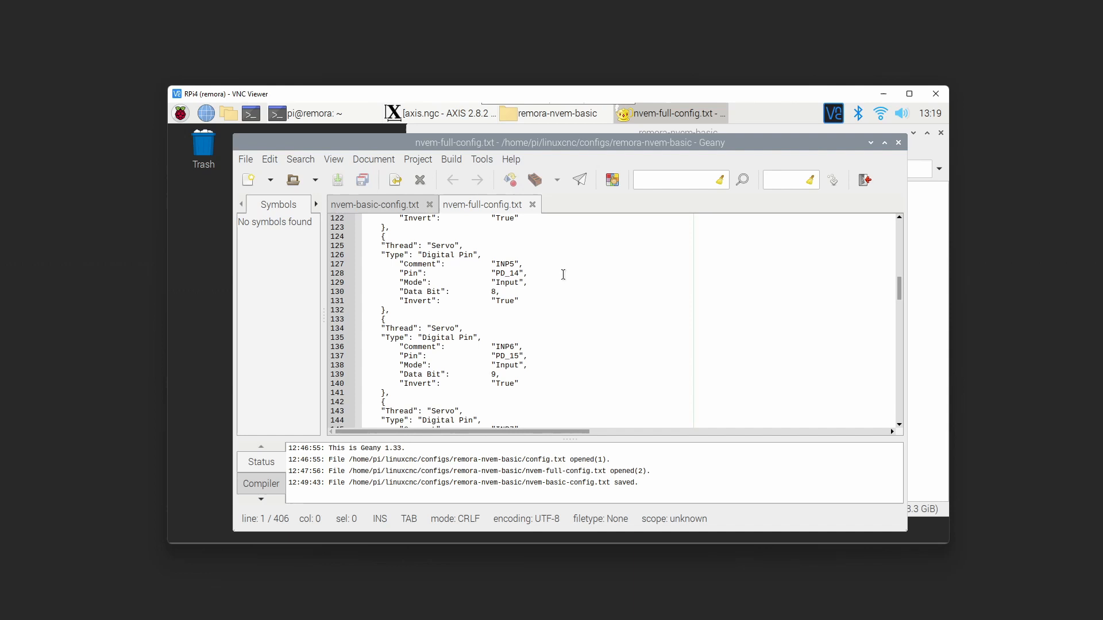
{"action": "scroll", "scroll_direction": "up", "scroll_amount": 3}
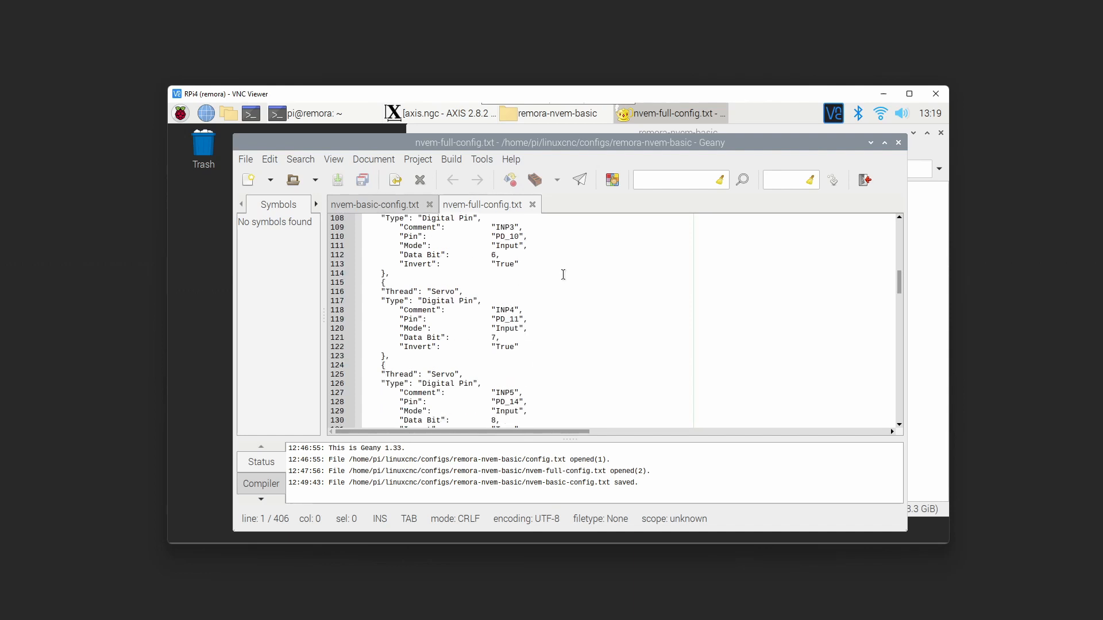
{"action": "scroll", "scroll_direction": "up", "scroll_amount": 3}
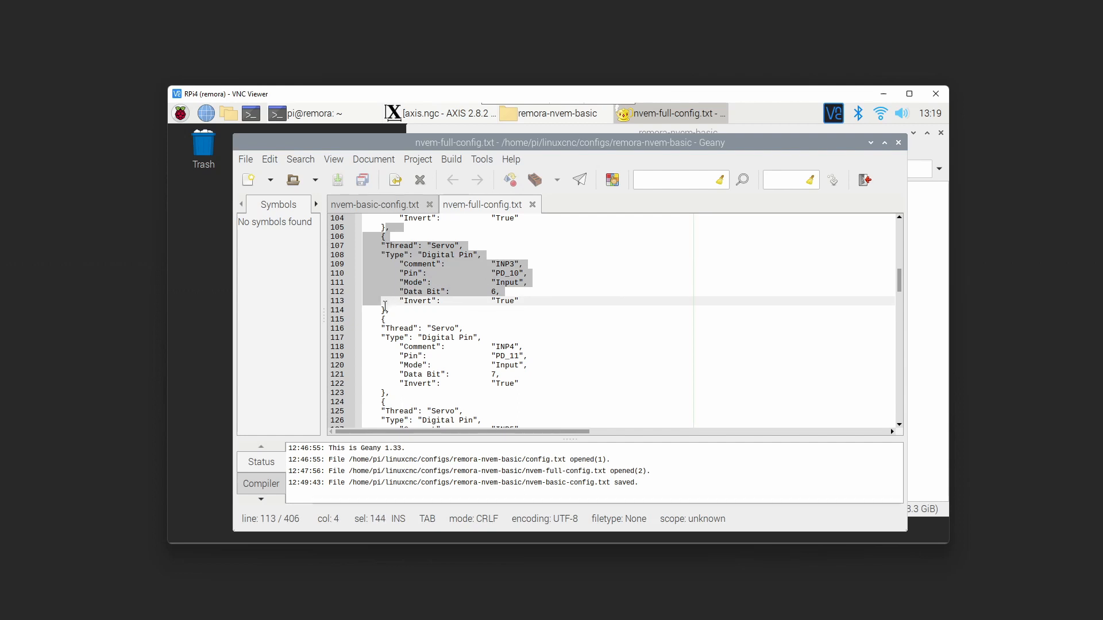
{"action": "right_click", "coordinate": [397, 298]}
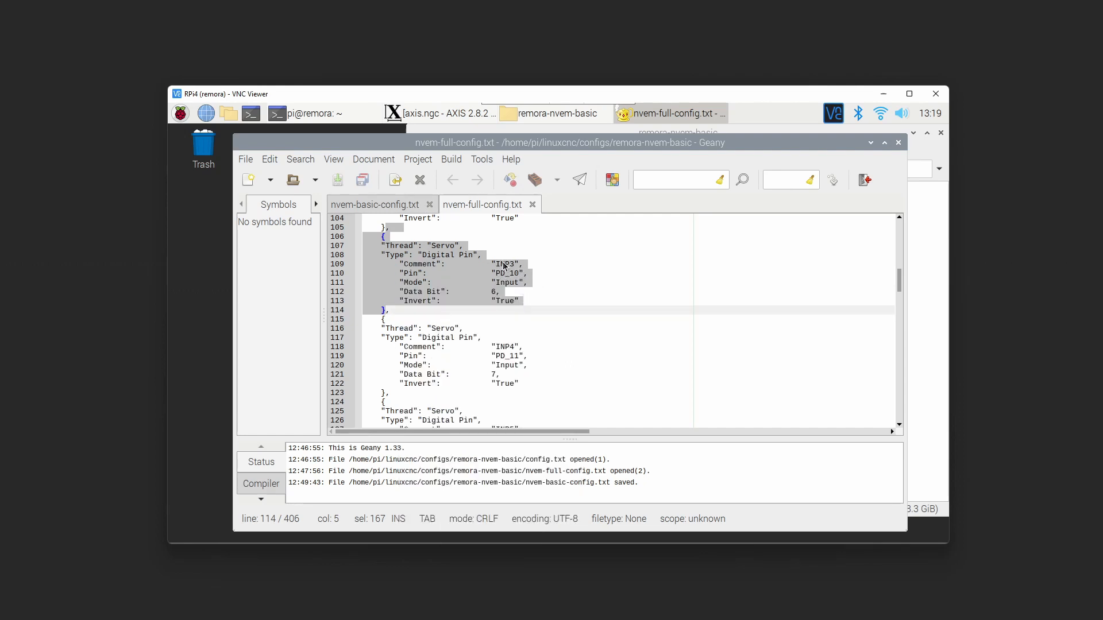
{"action": "left_click", "coordinate": [375, 204]}
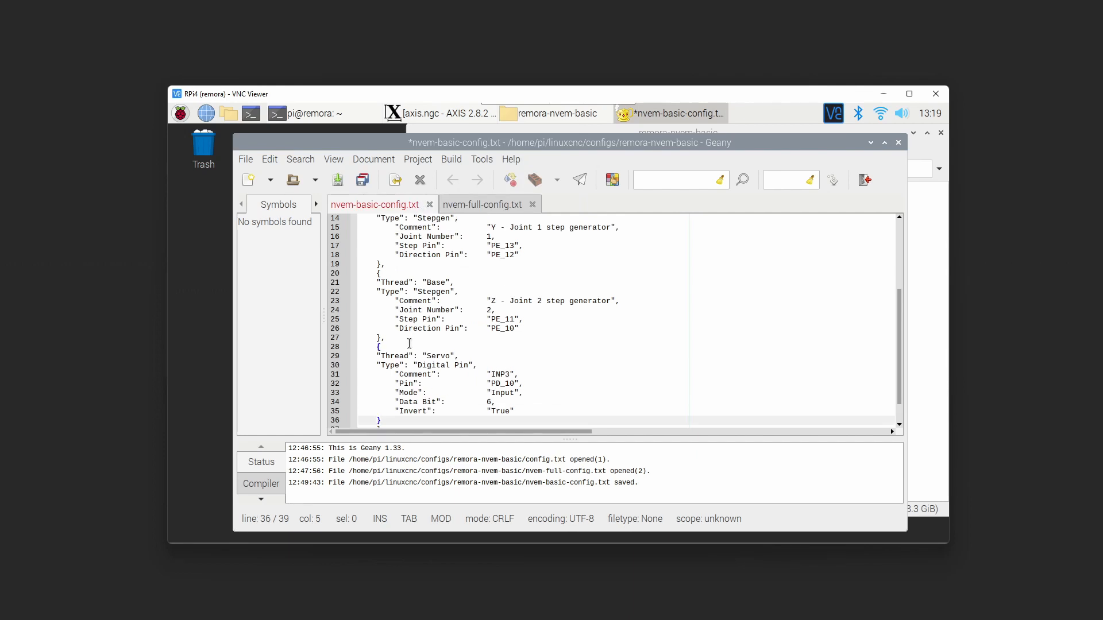
{"action": "mouse_move", "coordinate": [482, 334]}
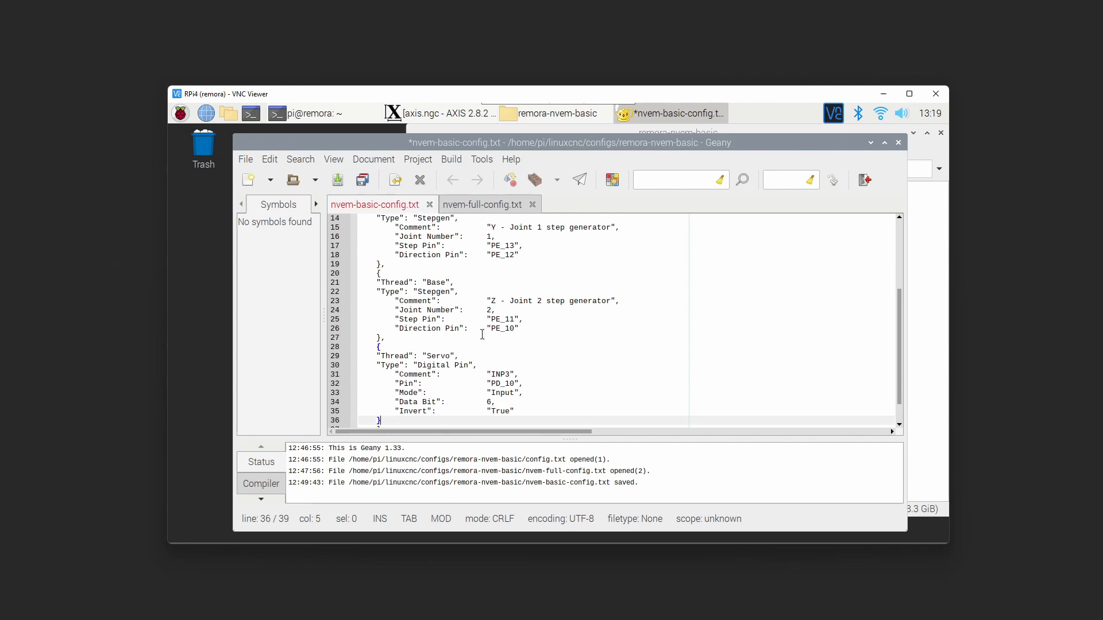
Paste the INP3 block after the stepgens and save as config.txt, replacing the old file
{"action": "scroll", "scroll_direction": "down", "scroll_amount": 3}
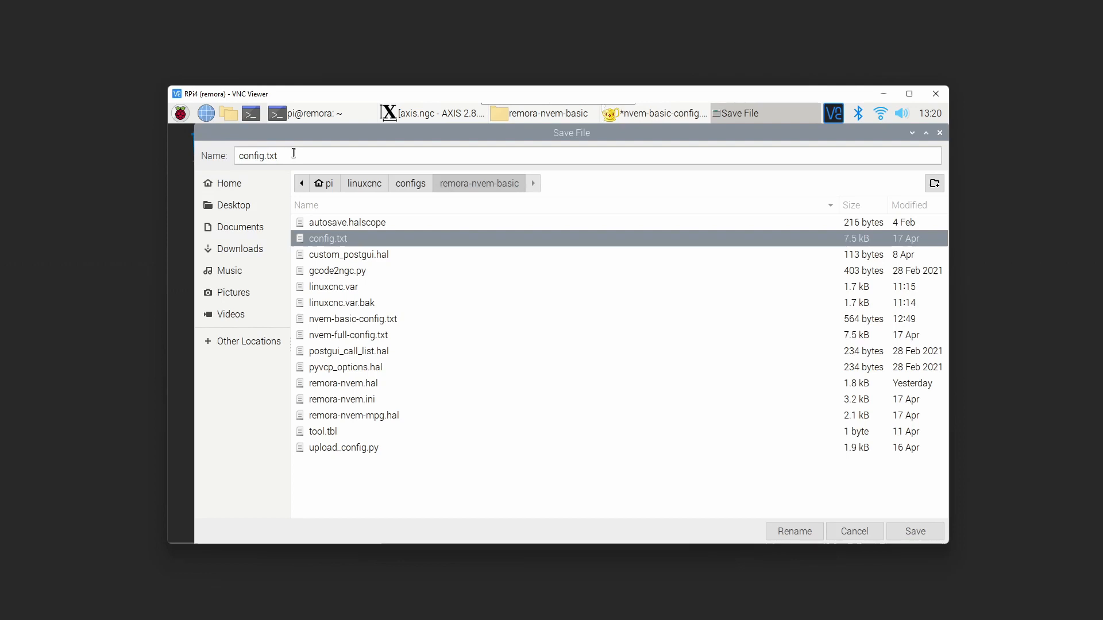
{"action": "left_click", "coordinate": [914, 530]}
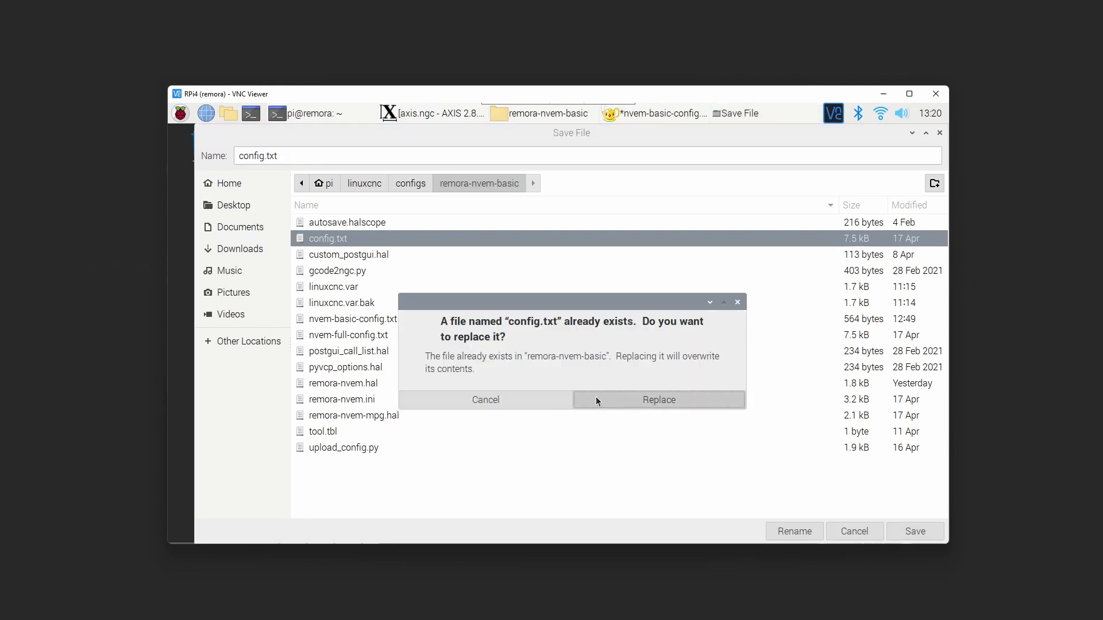
{"action": "left_click", "coordinate": [658, 400]}
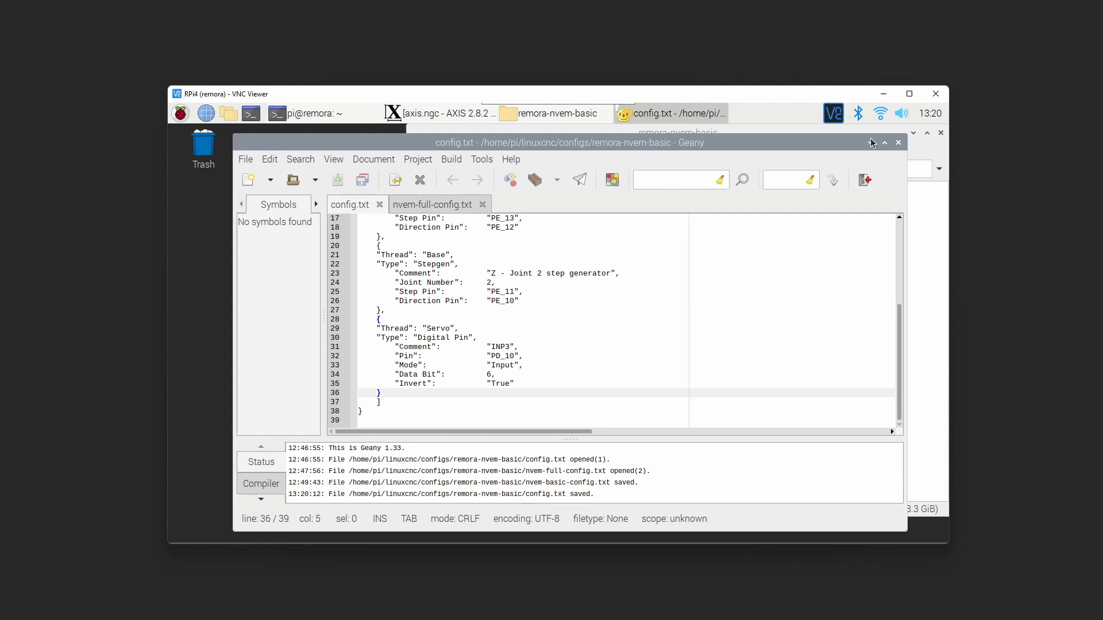
{"action": "left_click", "coordinate": [555, 113]}
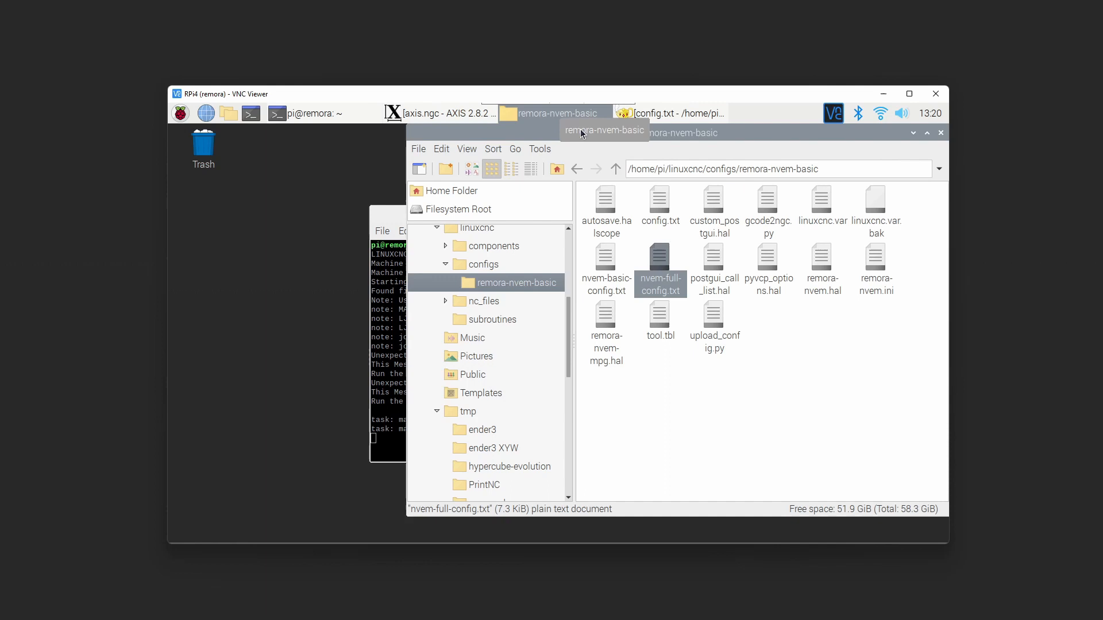
{"action": "mouse_move", "coordinate": [671, 379]}
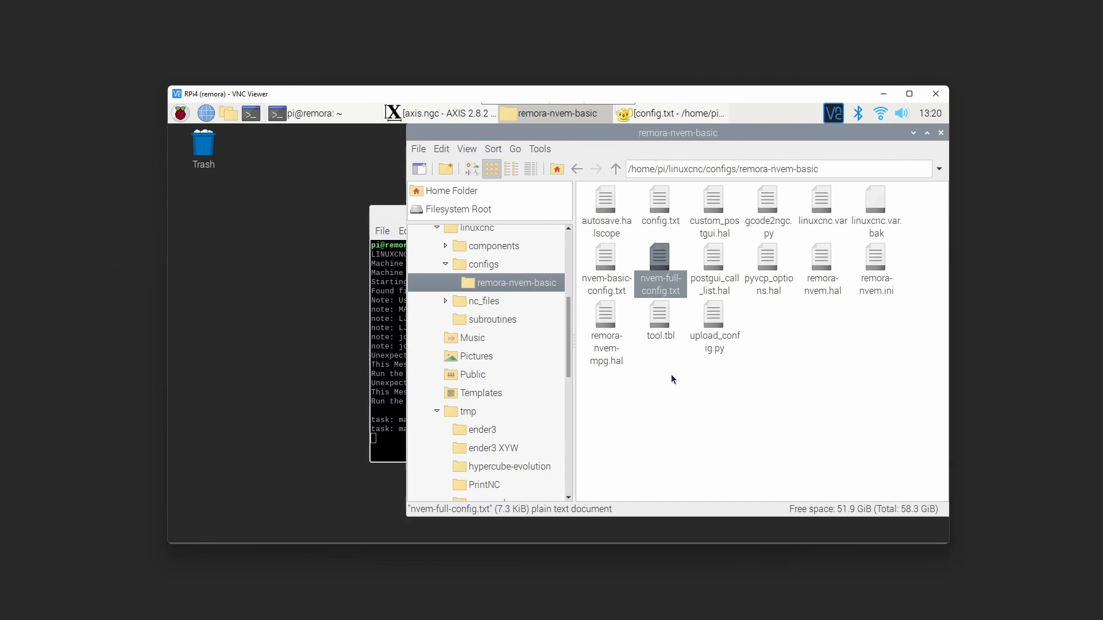
{"action": "mouse_move", "coordinate": [731, 372]}
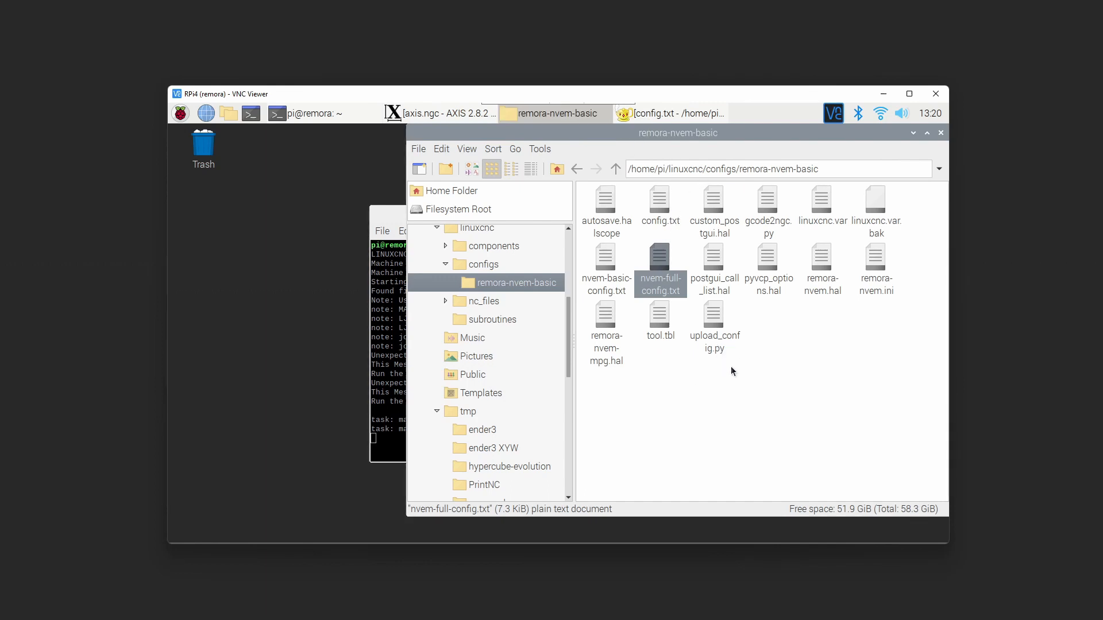
{"action": "mouse_move", "coordinate": [719, 357]}
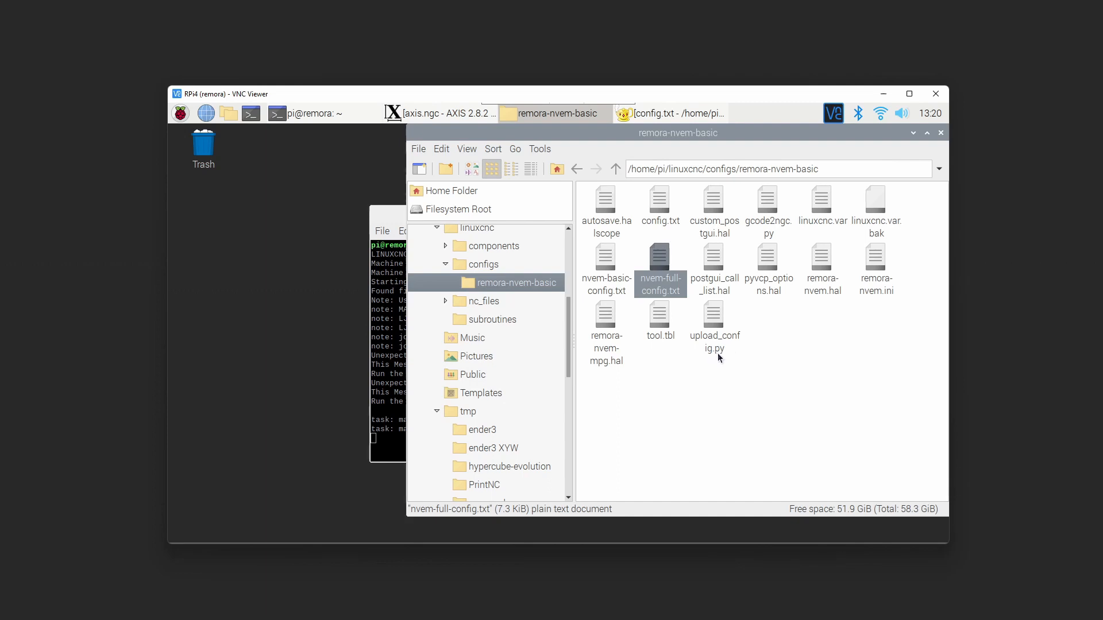
{"action": "mouse_move", "coordinate": [744, 339]}
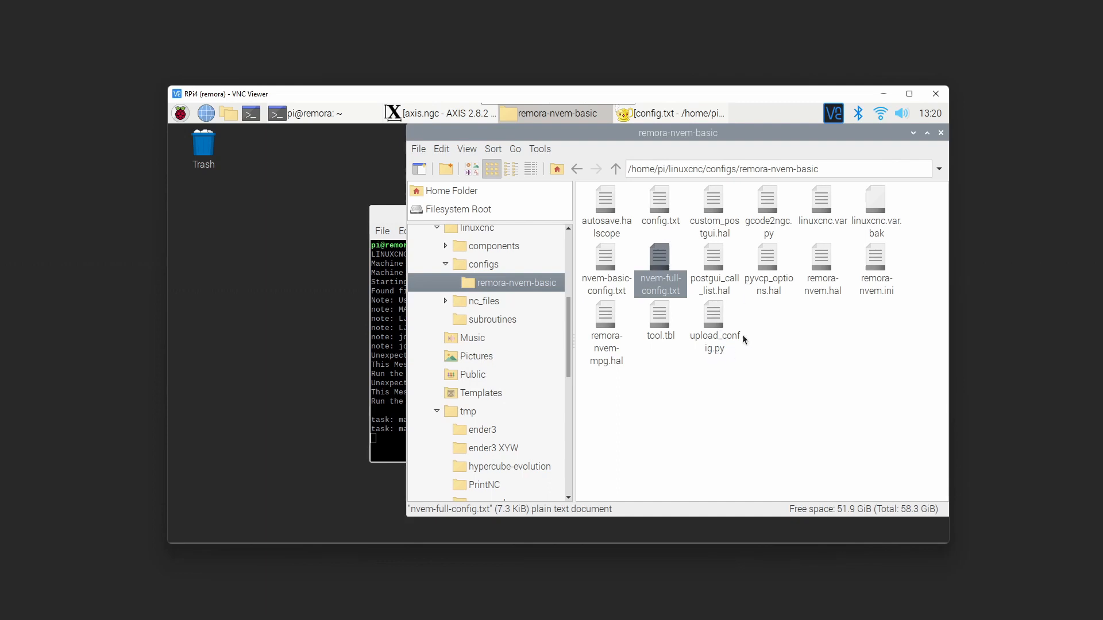
{"action": "mouse_move", "coordinate": [730, 328]}
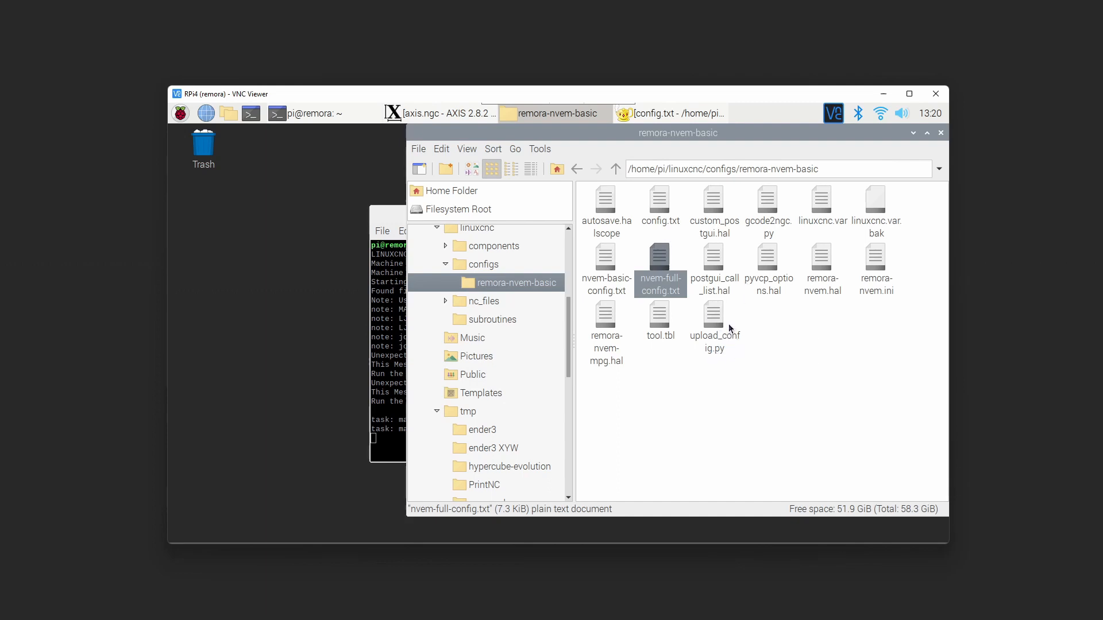
{"action": "mouse_move", "coordinate": [731, 324]}
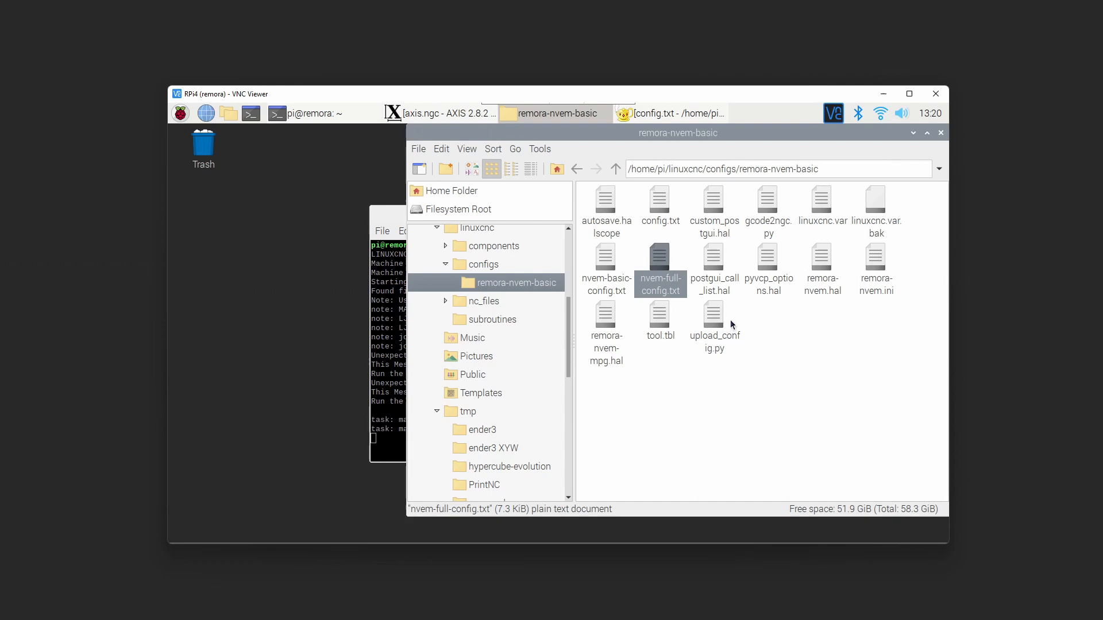
{"action": "mouse_move", "coordinate": [554, 152]}
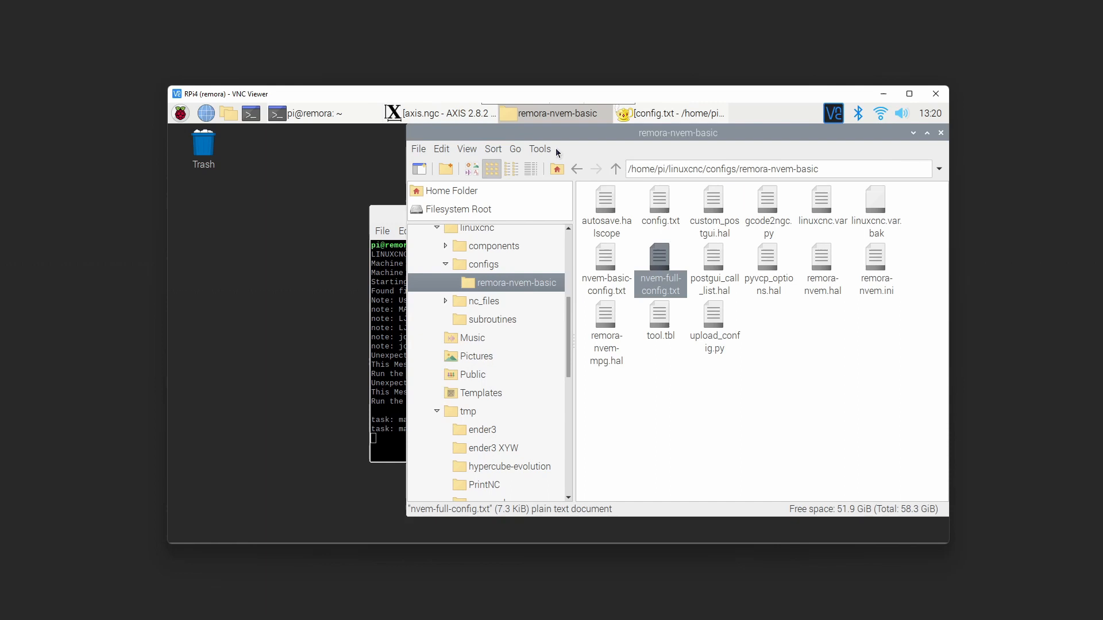
{"action": "mouse_move", "coordinate": [590, 247]}
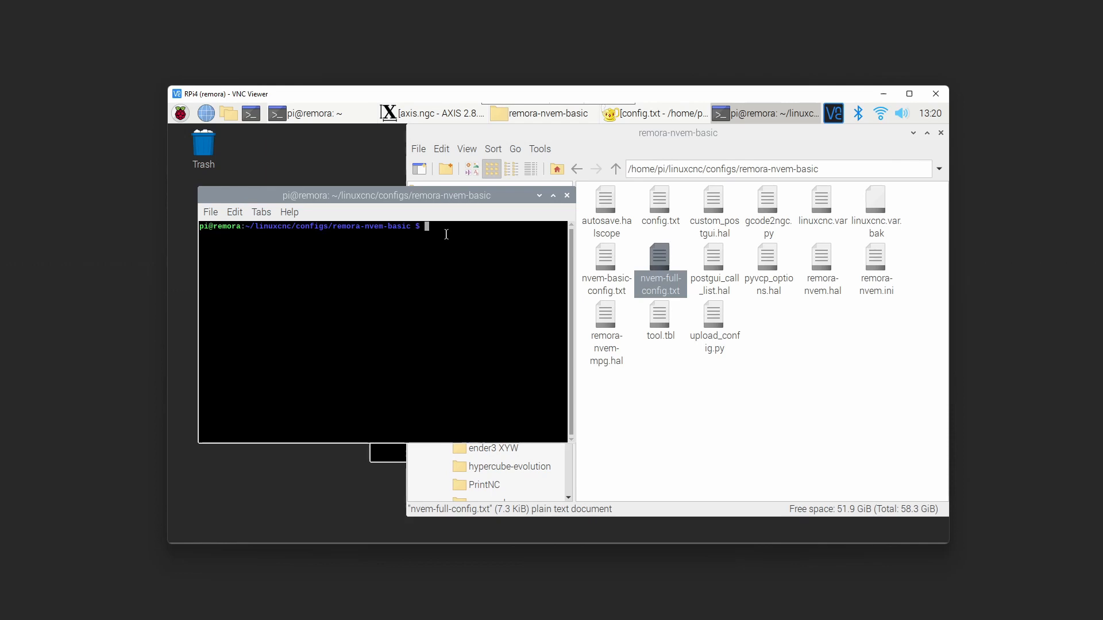
Run python3 upload_config.py config.txt to upload the config to the NVEM board
{"action": "type", "text": "python"}
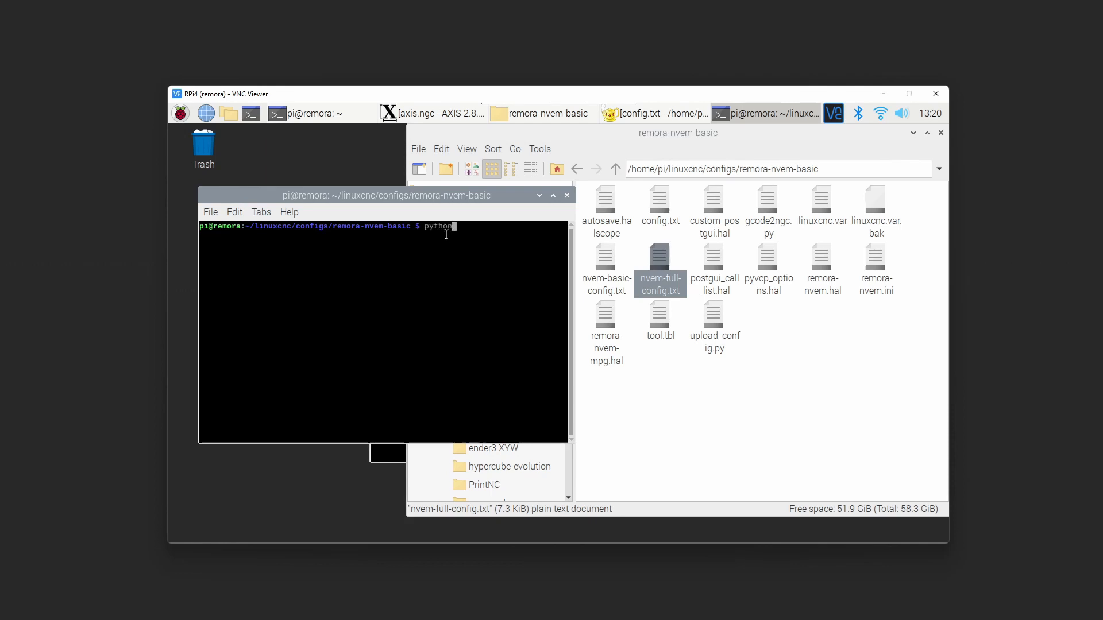
{"action": "type", "text": "3"}
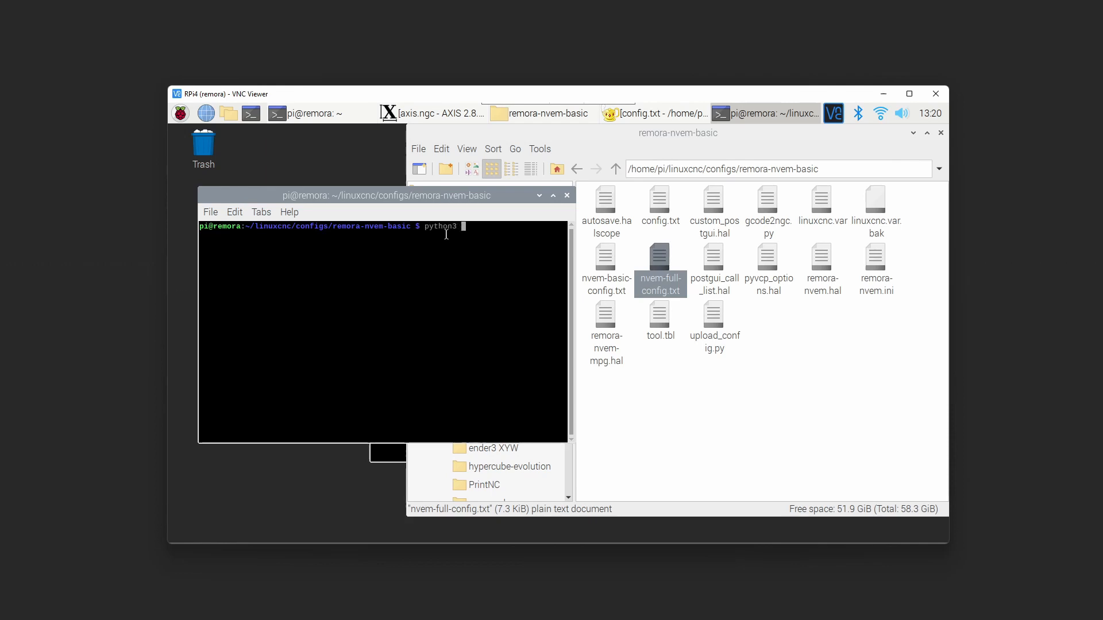
{"action": "type", "text": "upload_config"}
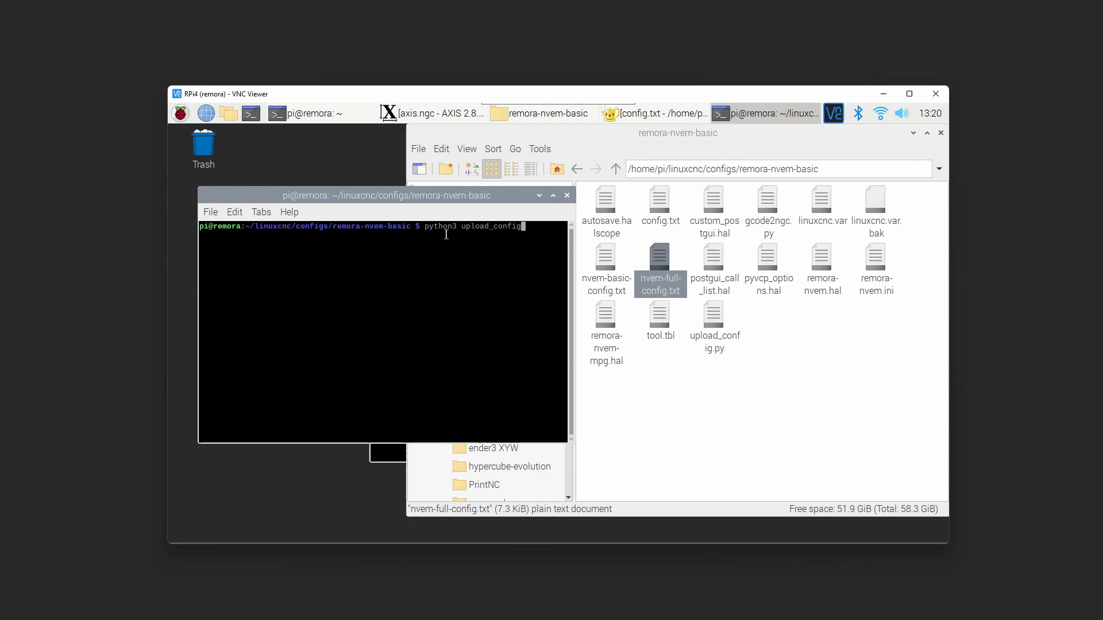
{"action": "type", "text": ".py"}
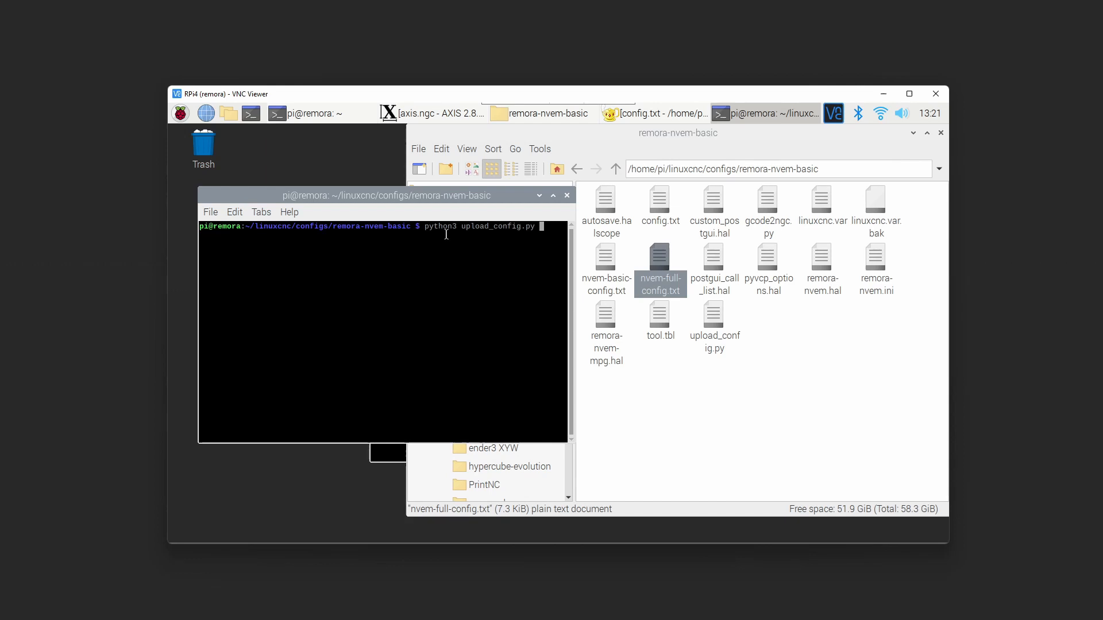
{"action": "type", "text": "config.t"}
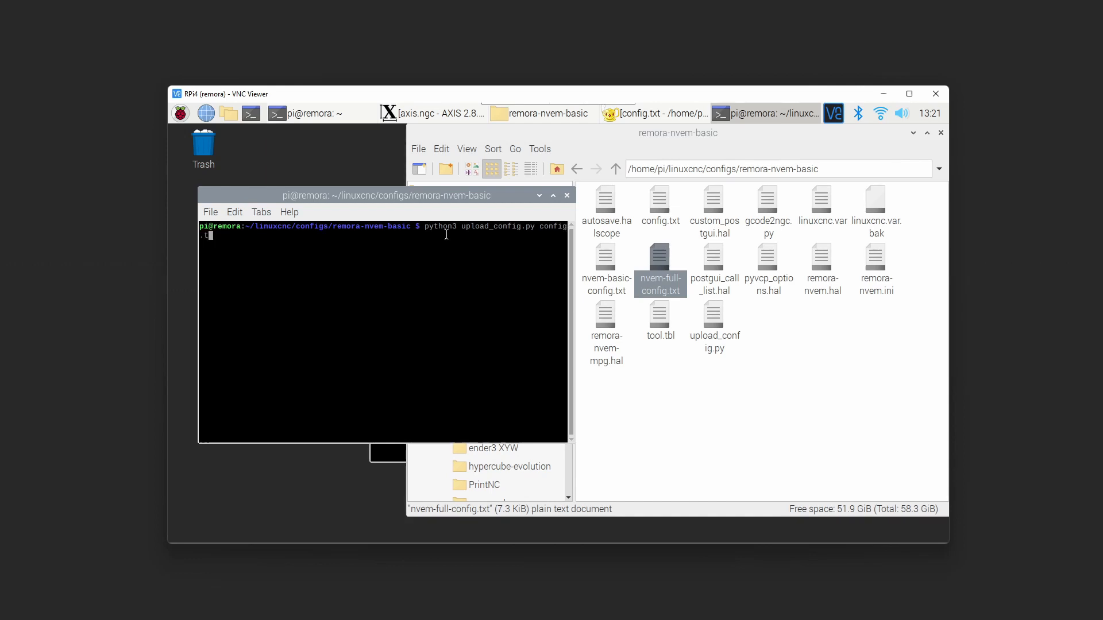
{"action": "key", "text": "Return"}
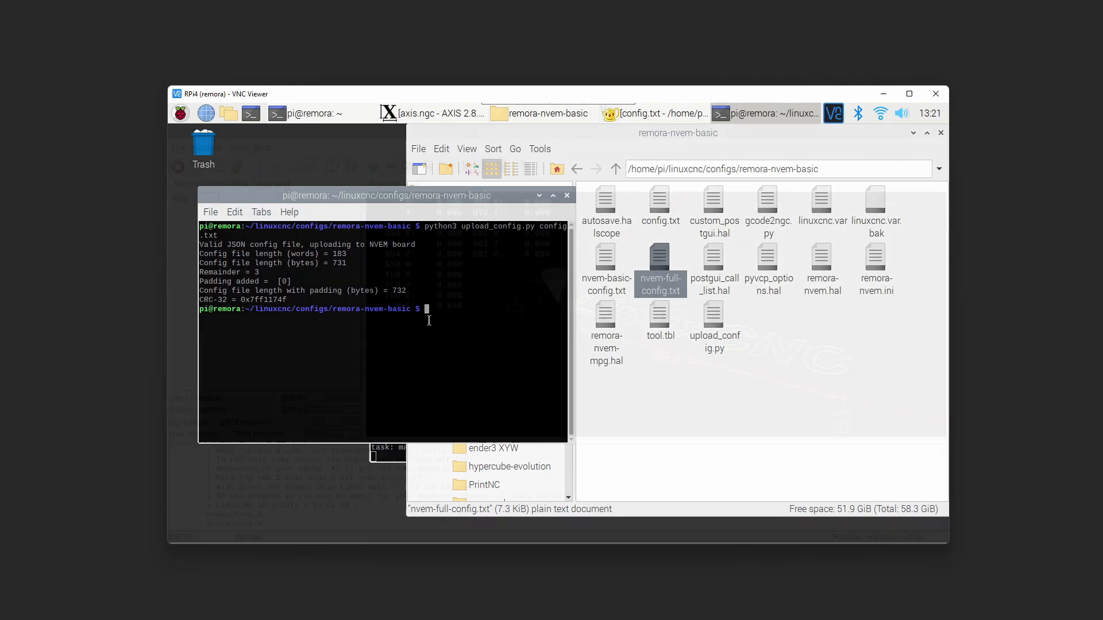
{"action": "left_click", "coordinate": [765, 113]}
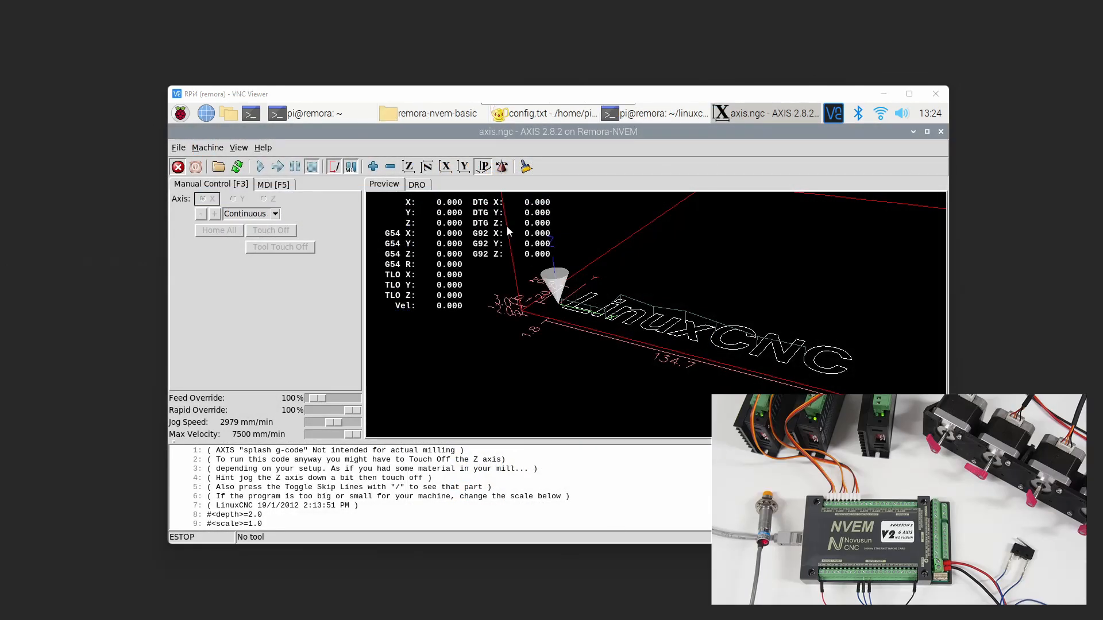
{"action": "mouse_move", "coordinate": [319, 321]}
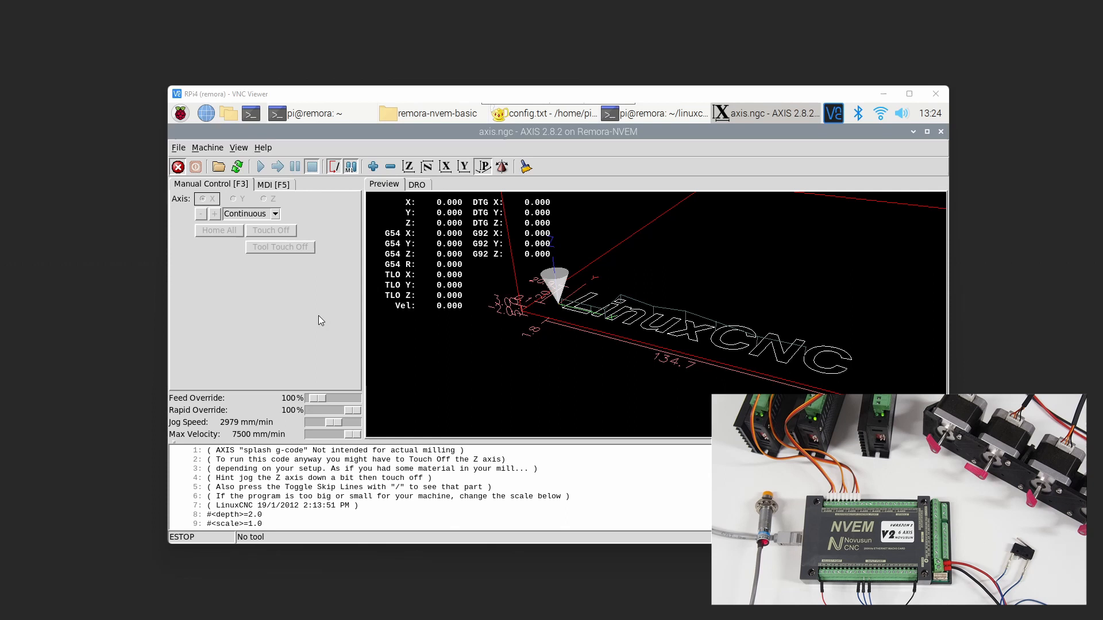
{"action": "mouse_move", "coordinate": [204, 258]}
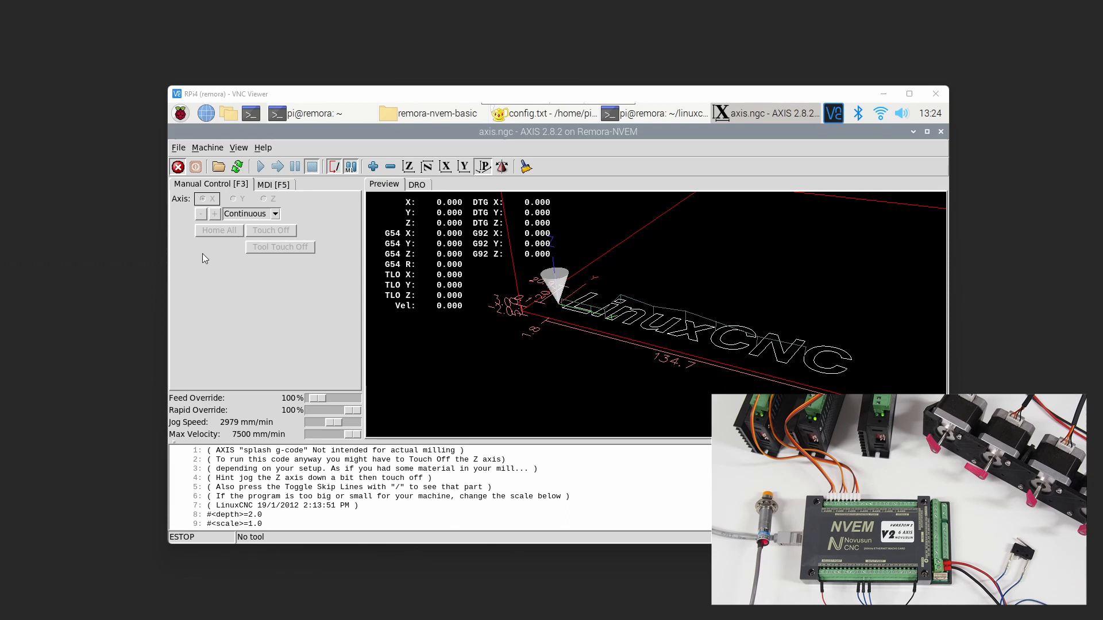
{"action": "mouse_move", "coordinate": [208, 267]}
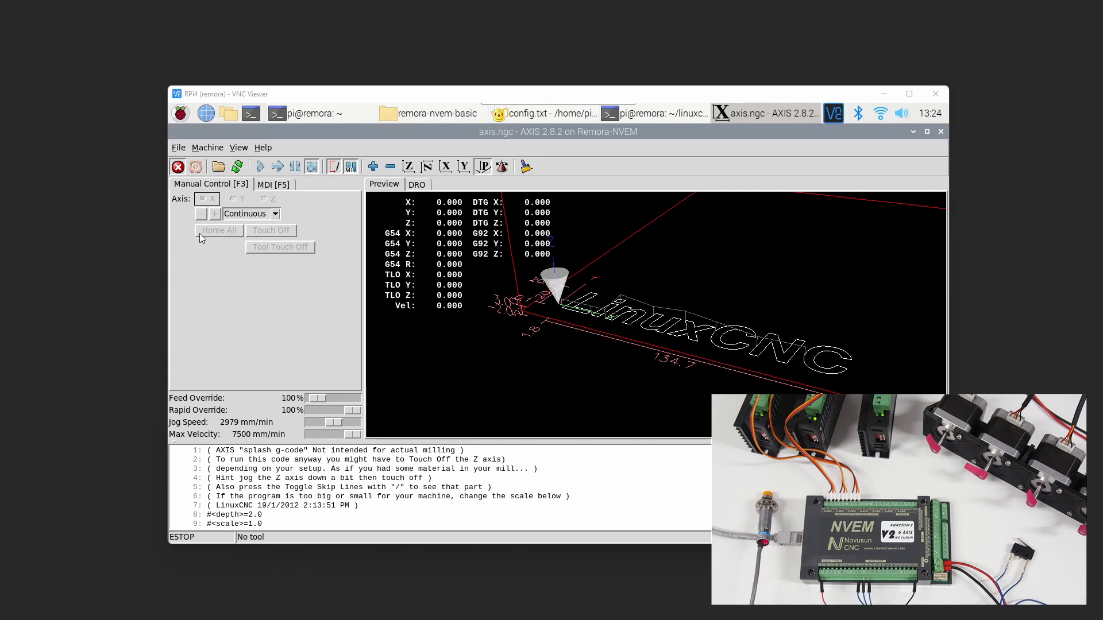
Release the emergency stop in AXIS so the machine reports OFF
{"action": "left_click", "coordinate": [178, 166]}
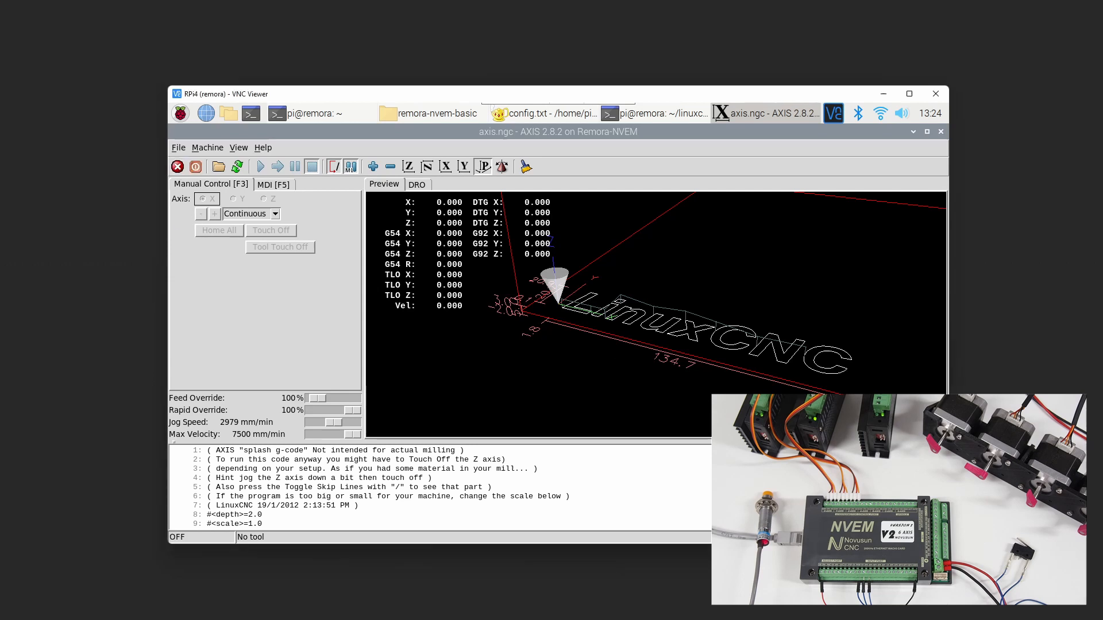
{"action": "mouse_move", "coordinate": [236, 304]}
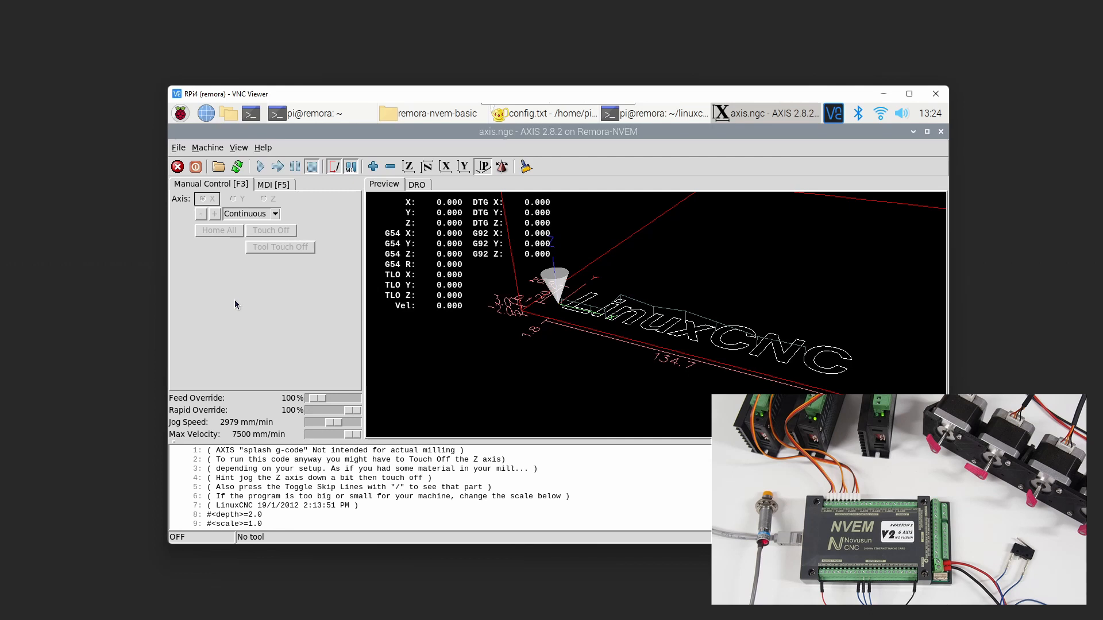
{"action": "left_click", "coordinate": [207, 147]}
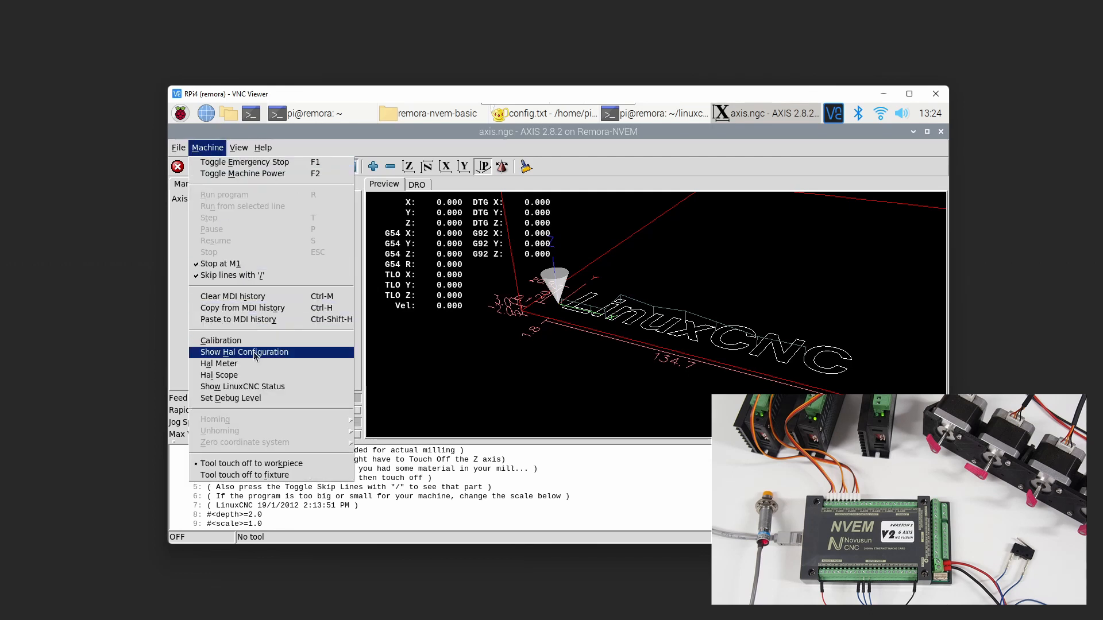
Open HAL Configuration from the Machine menu and expand Pins > remora > input
{"action": "left_click", "coordinate": [244, 351]}
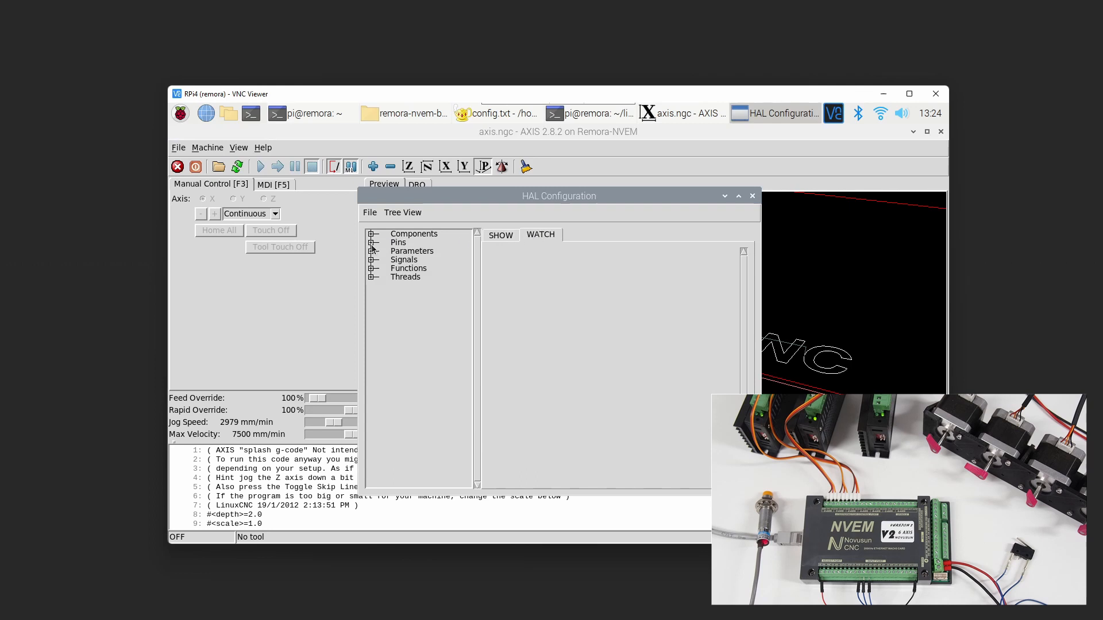
{"action": "left_click", "coordinate": [372, 243]}
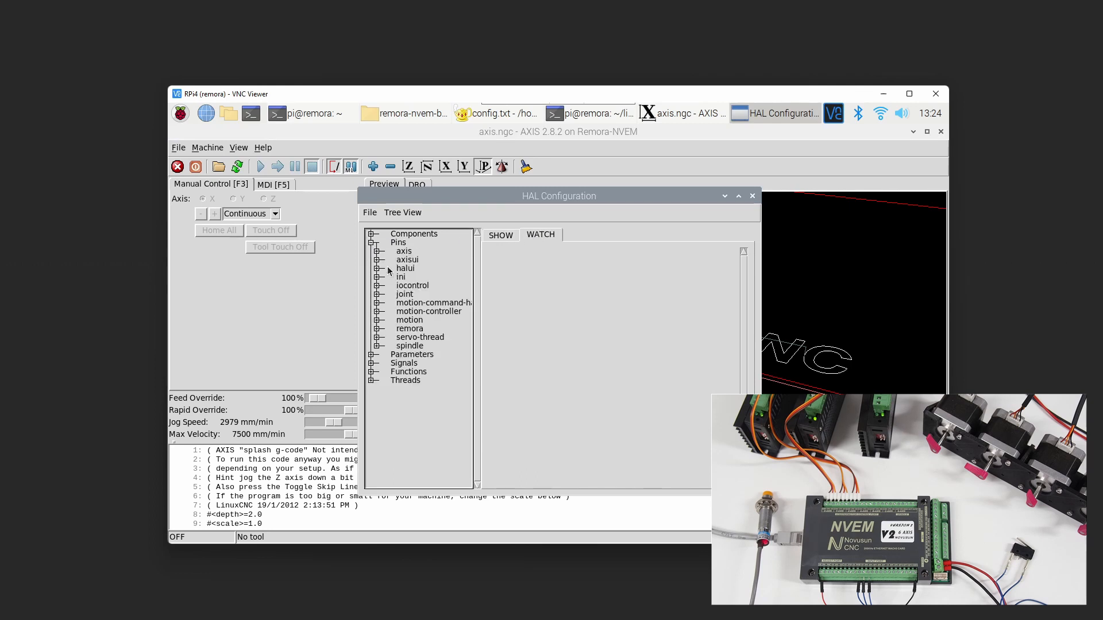
{"action": "left_click", "coordinate": [379, 329]}
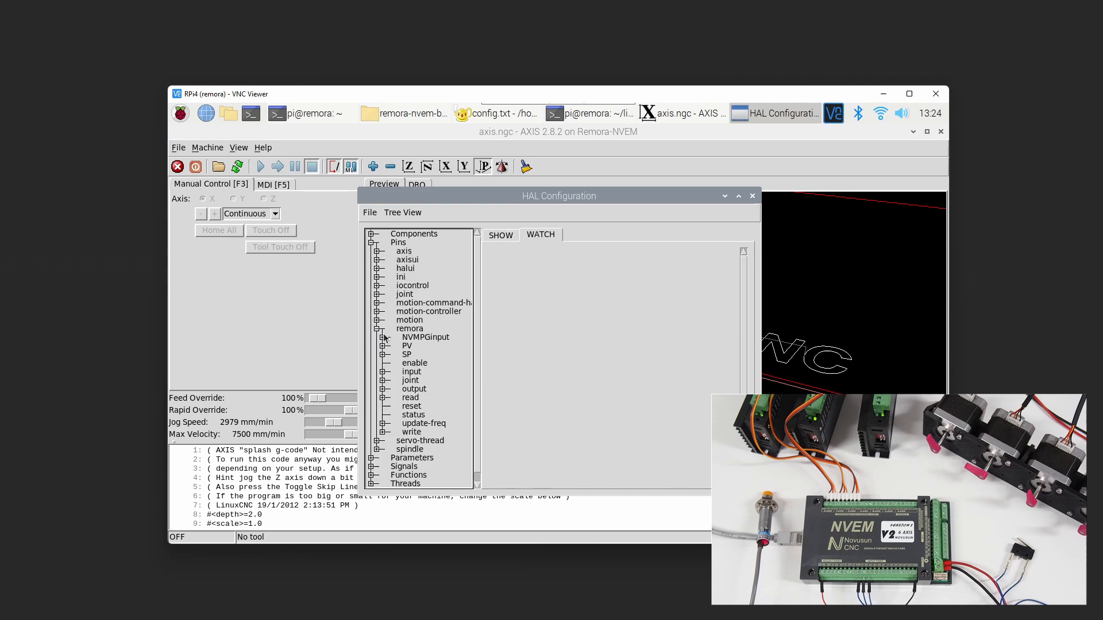
{"action": "left_click", "coordinate": [379, 372]}
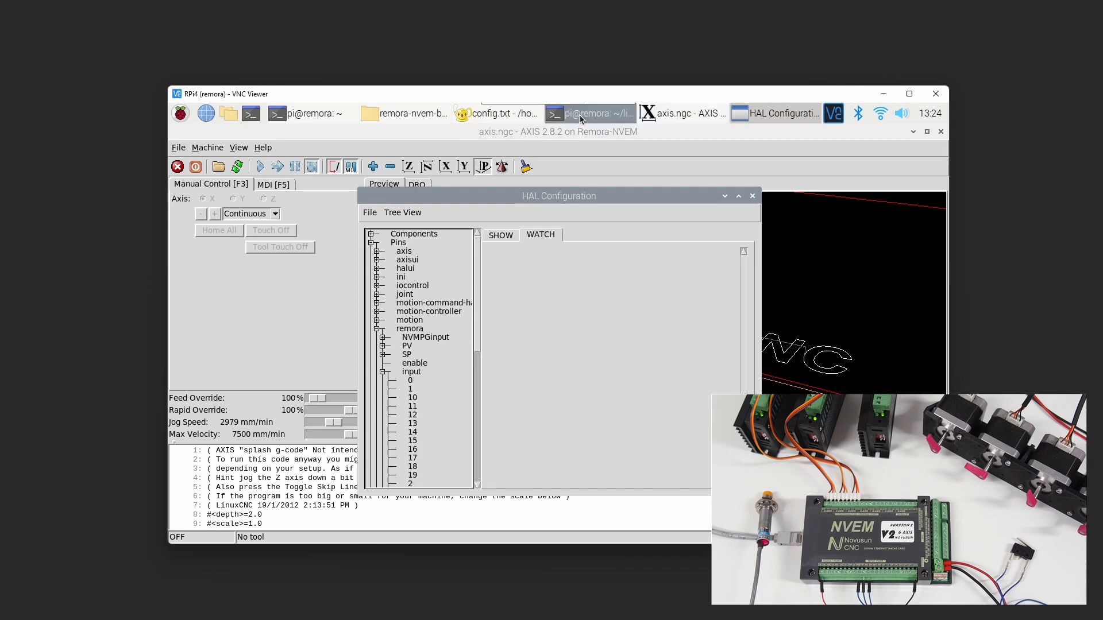
Check config.txt and AXIS, then watch remora.input.6 in HAL Configuration
{"action": "left_click", "coordinate": [502, 113]}
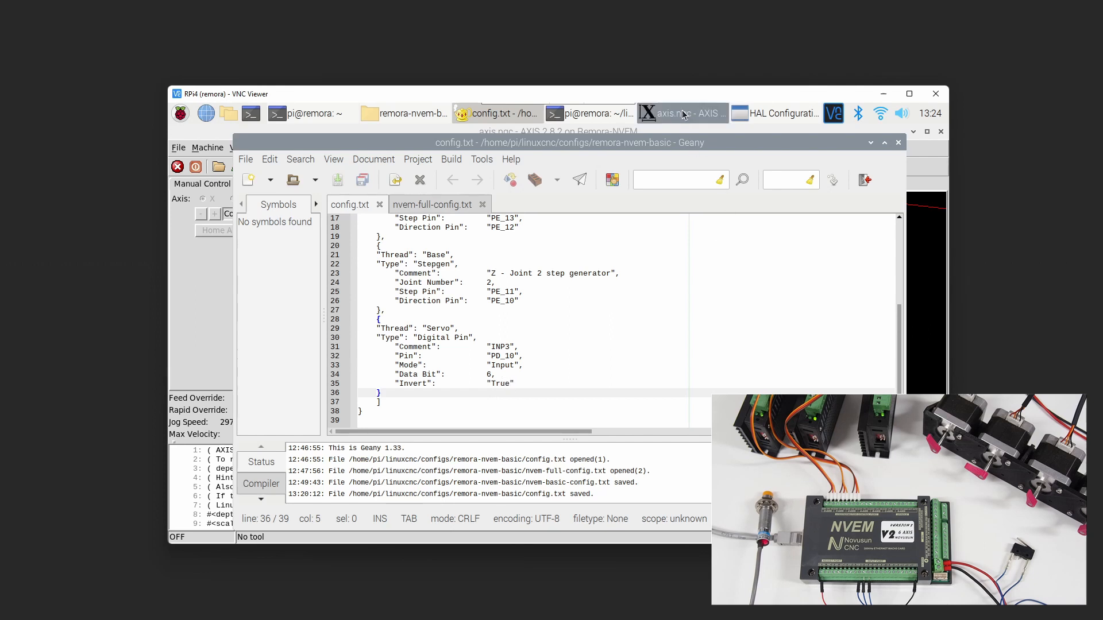
{"action": "left_click", "coordinate": [681, 114]}
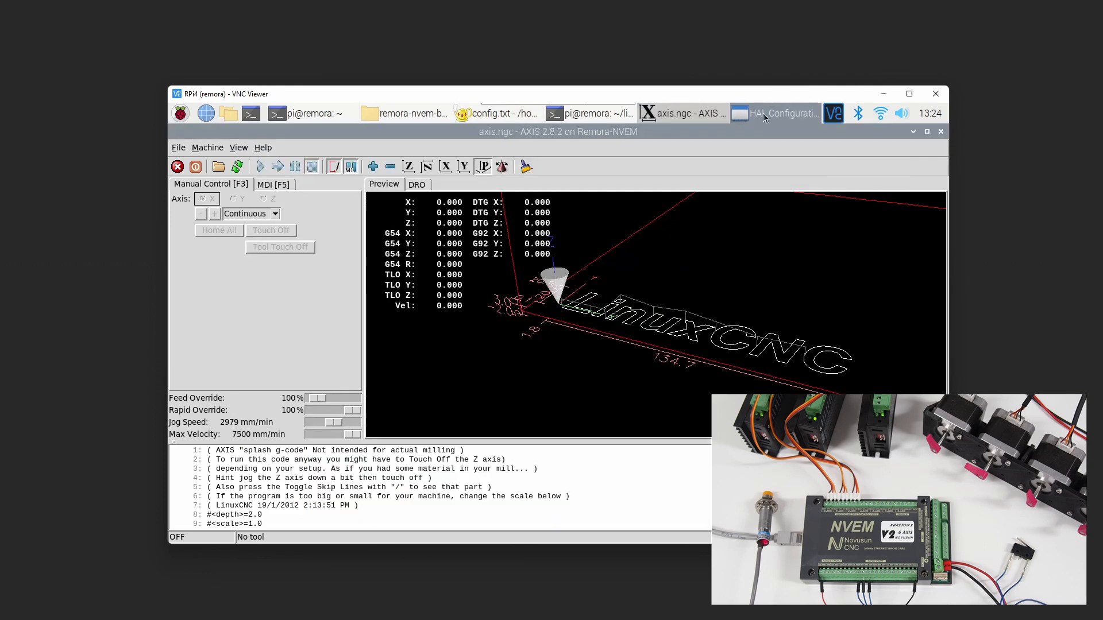
{"action": "left_click", "coordinate": [774, 113]}
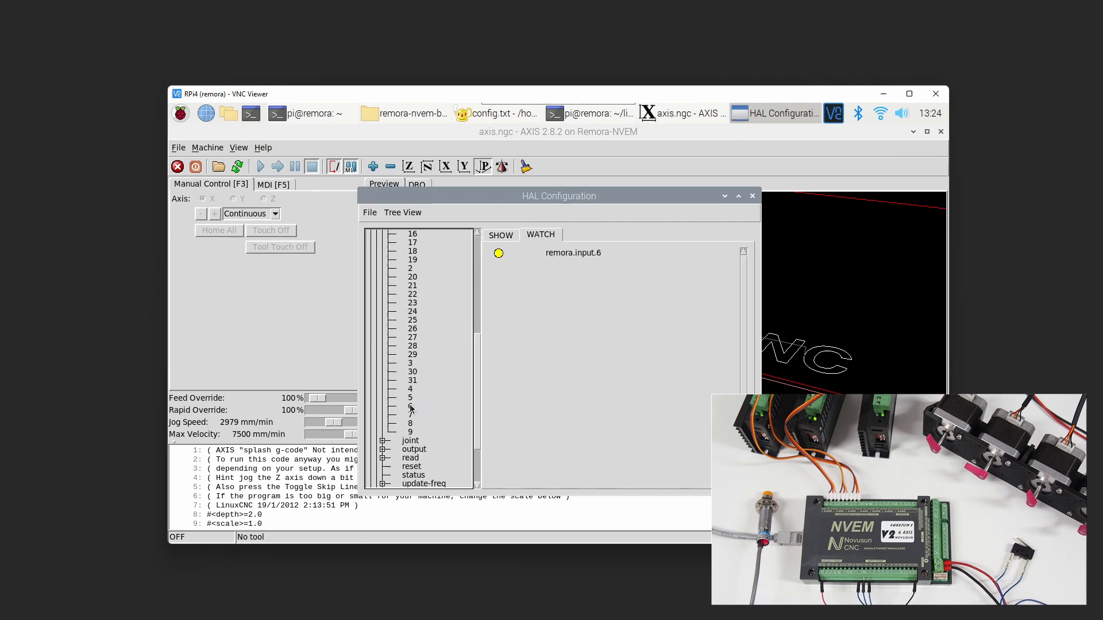
{"action": "mouse_move", "coordinate": [503, 270]}
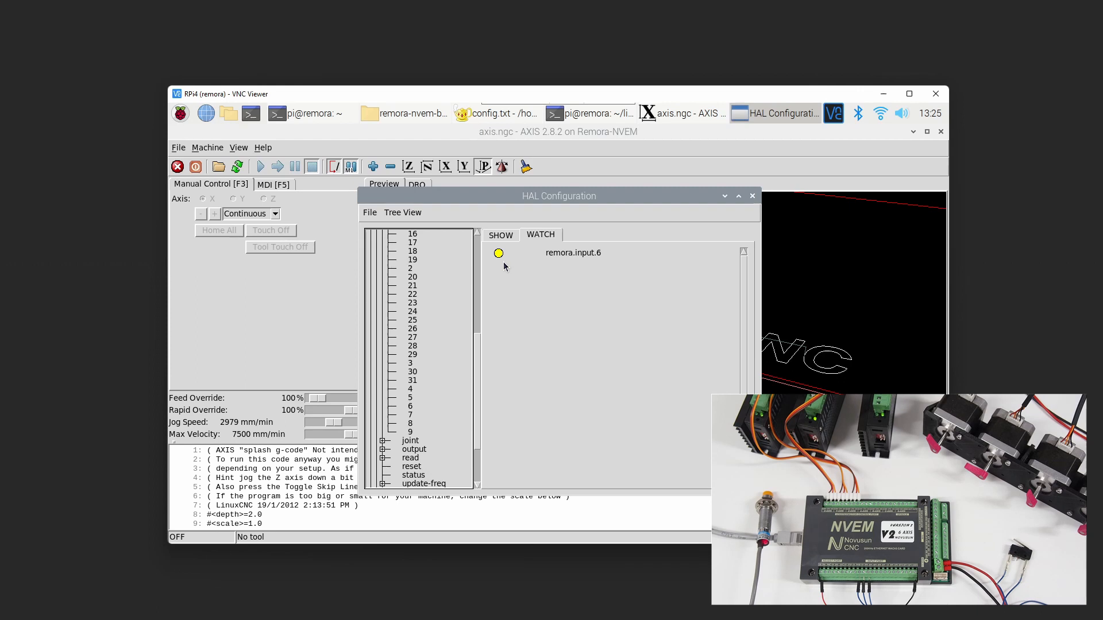
{"action": "mouse_move", "coordinate": [502, 266]}
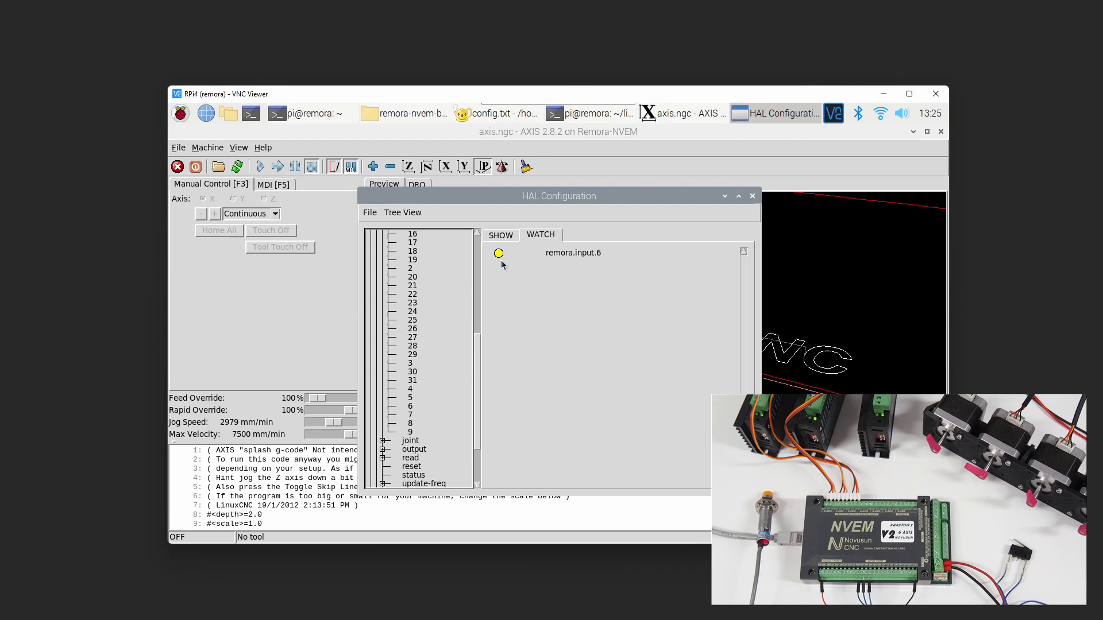
{"action": "mouse_move", "coordinate": [752, 215]}
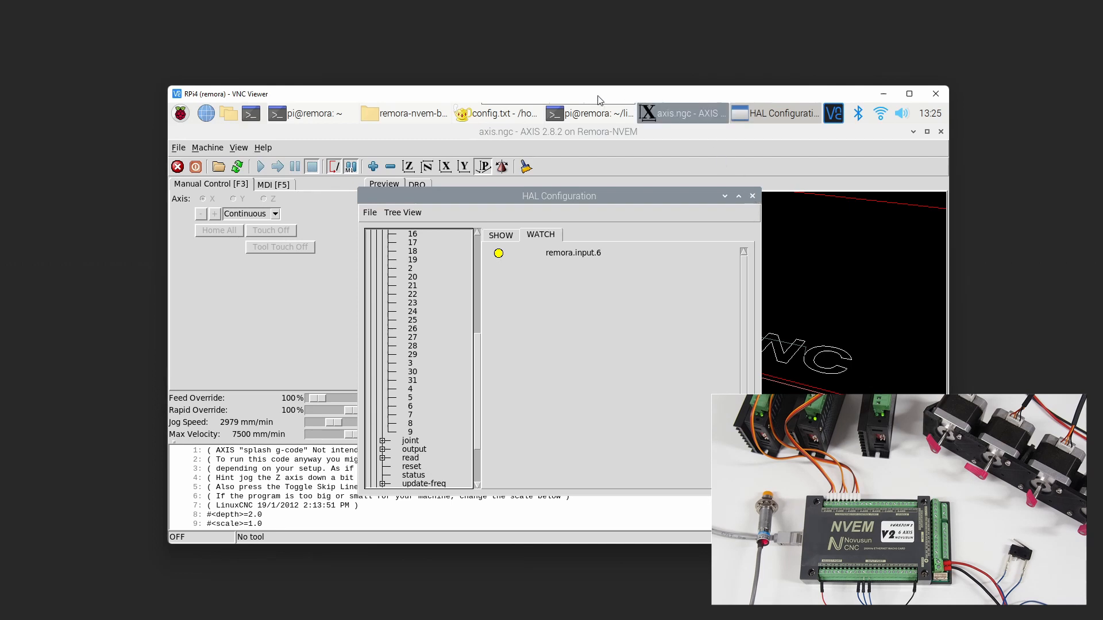
{"action": "left_click", "coordinate": [498, 113]}
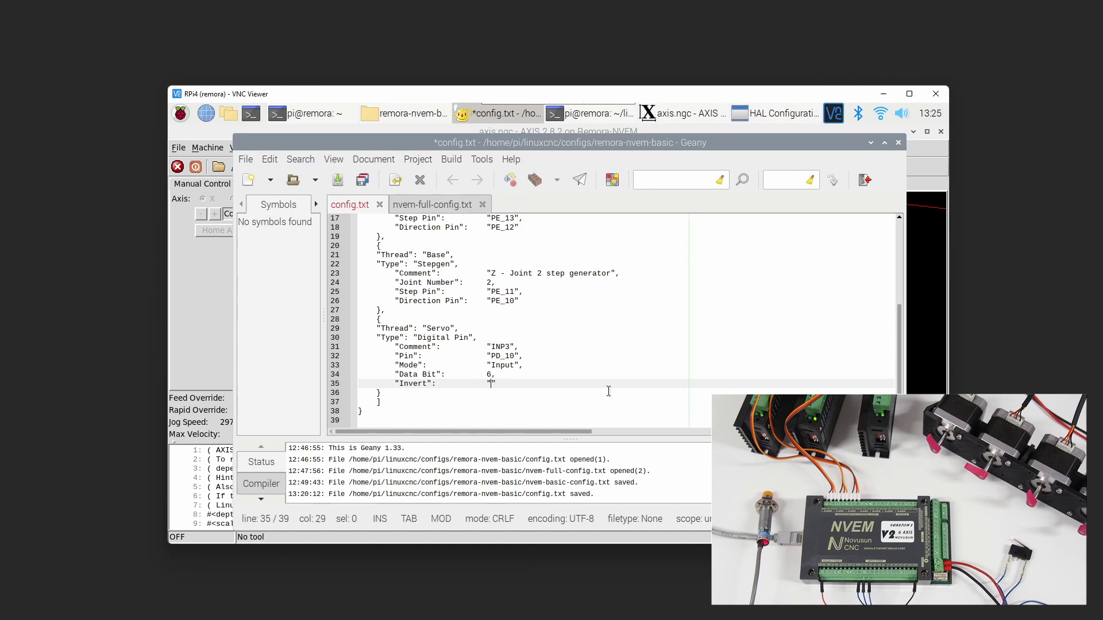
Change INP3 Invert to False, save, and rerun python3 upload_config.py config.txt
{"action": "type", "text": "Fal"}
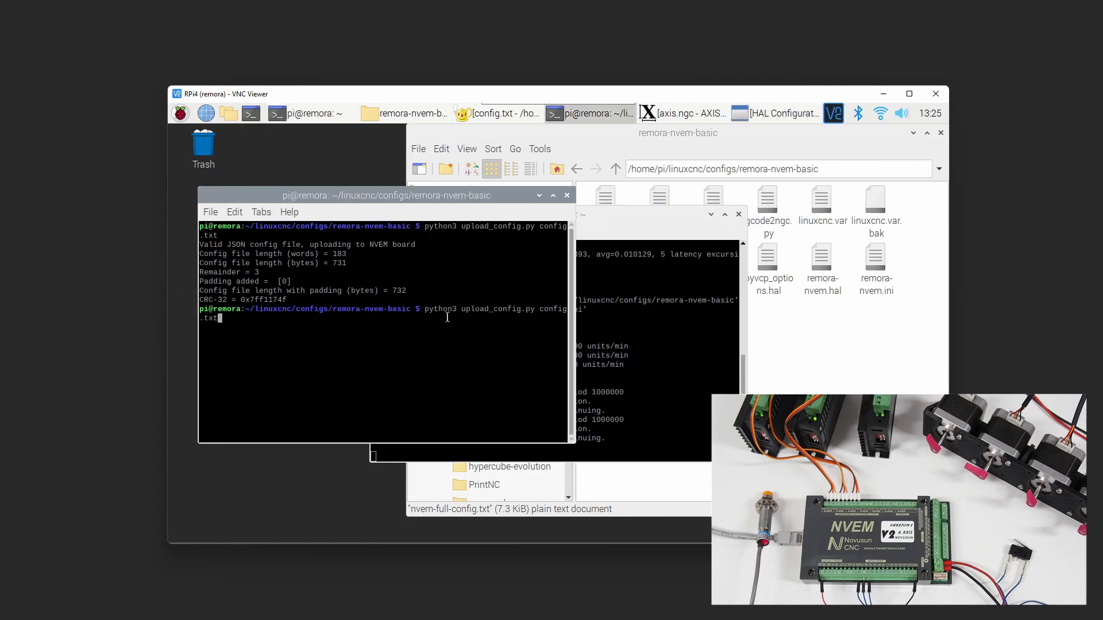
{"action": "key", "text": "Return"}
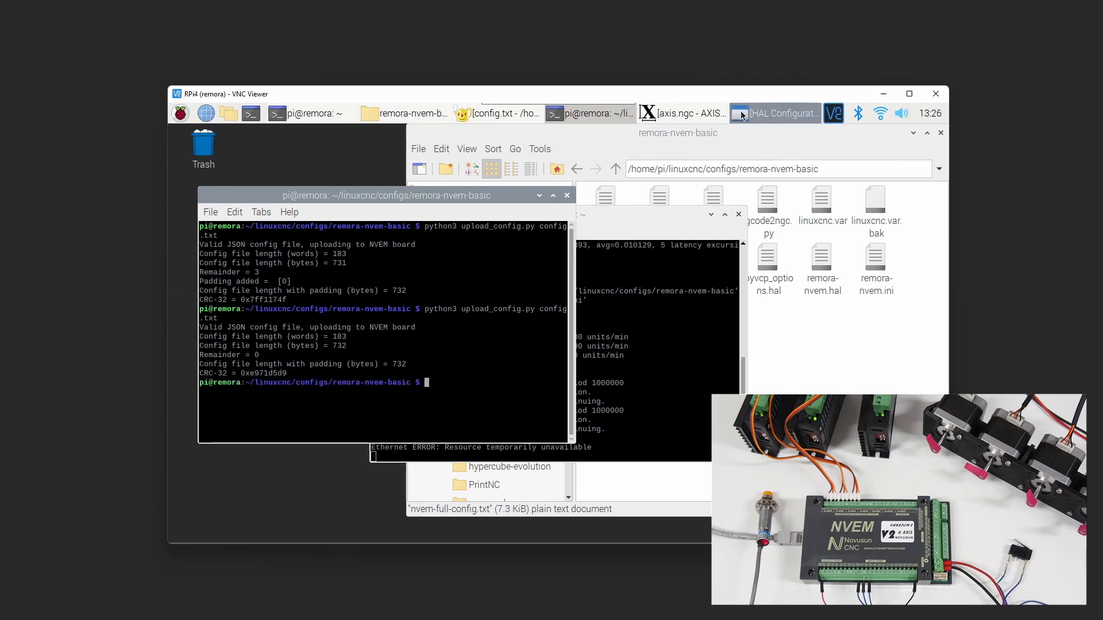
{"action": "mouse_move", "coordinate": [675, 113]}
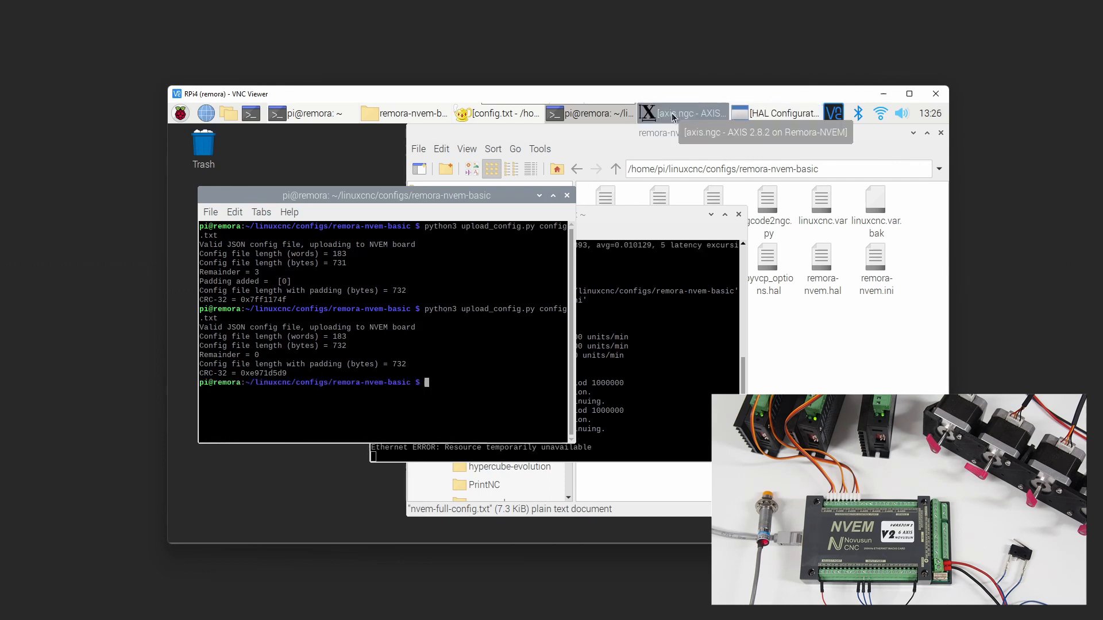
Release the AXIS E-stop again and check remora.input.6 in the HAL WATCH tab
{"action": "left_click", "coordinate": [679, 114]}
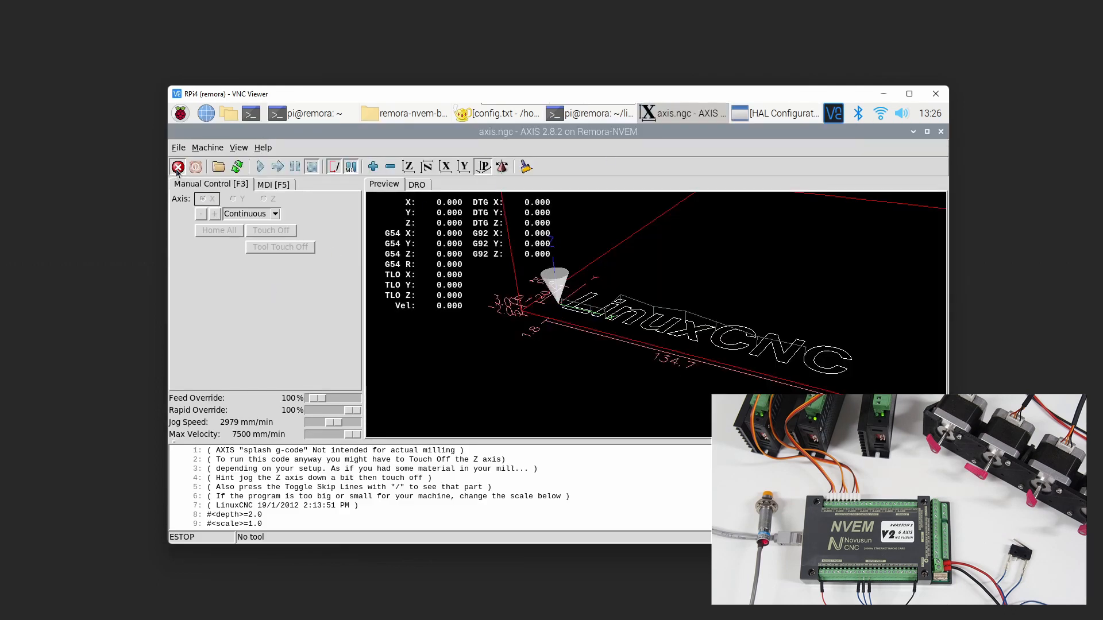
{"action": "left_click", "coordinate": [177, 166]}
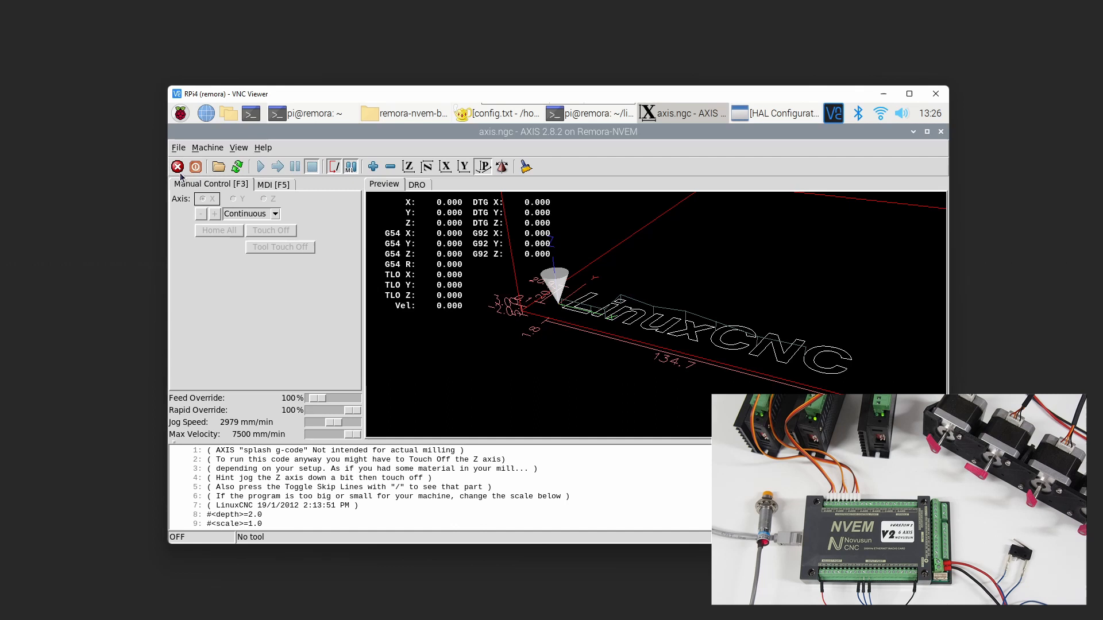
{"action": "mouse_move", "coordinate": [659, 226]}
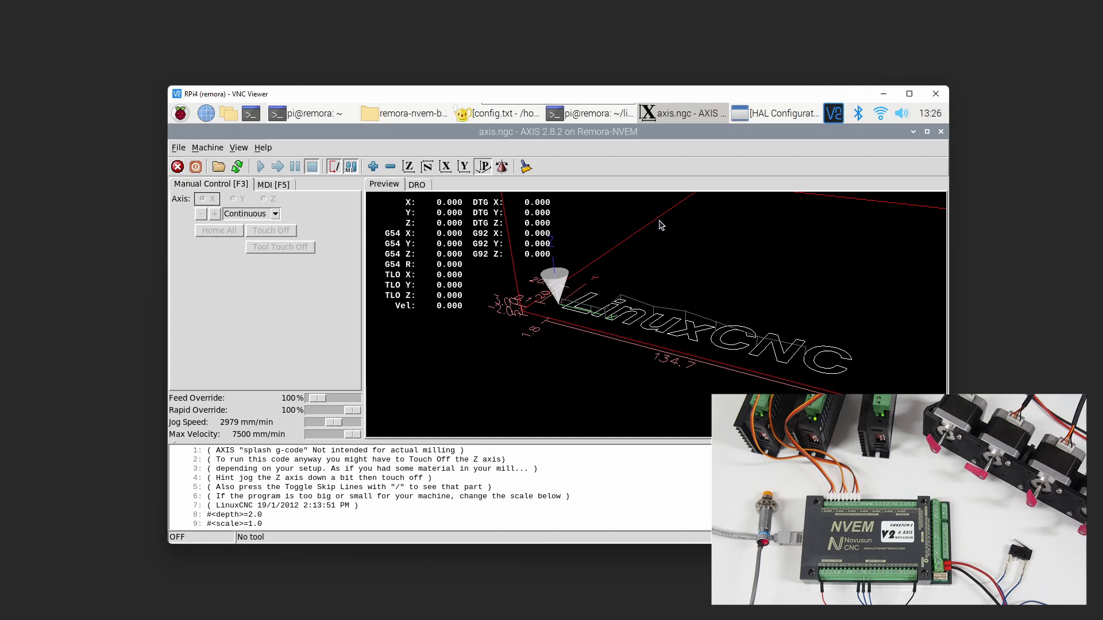
{"action": "left_click", "coordinate": [774, 113]}
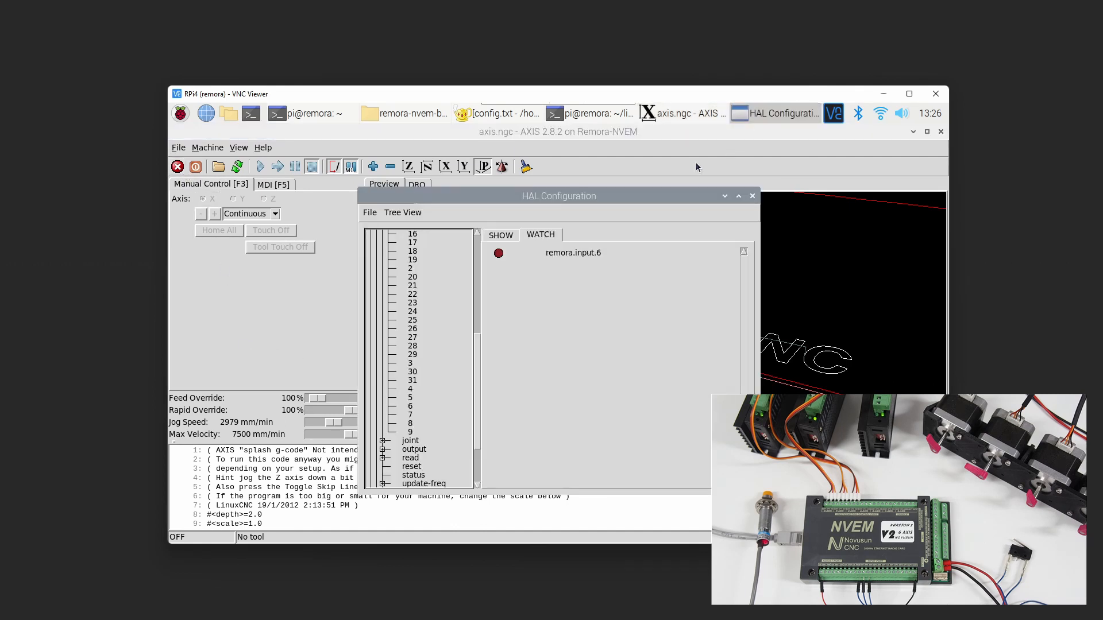
{"action": "mouse_move", "coordinate": [588, 262]}
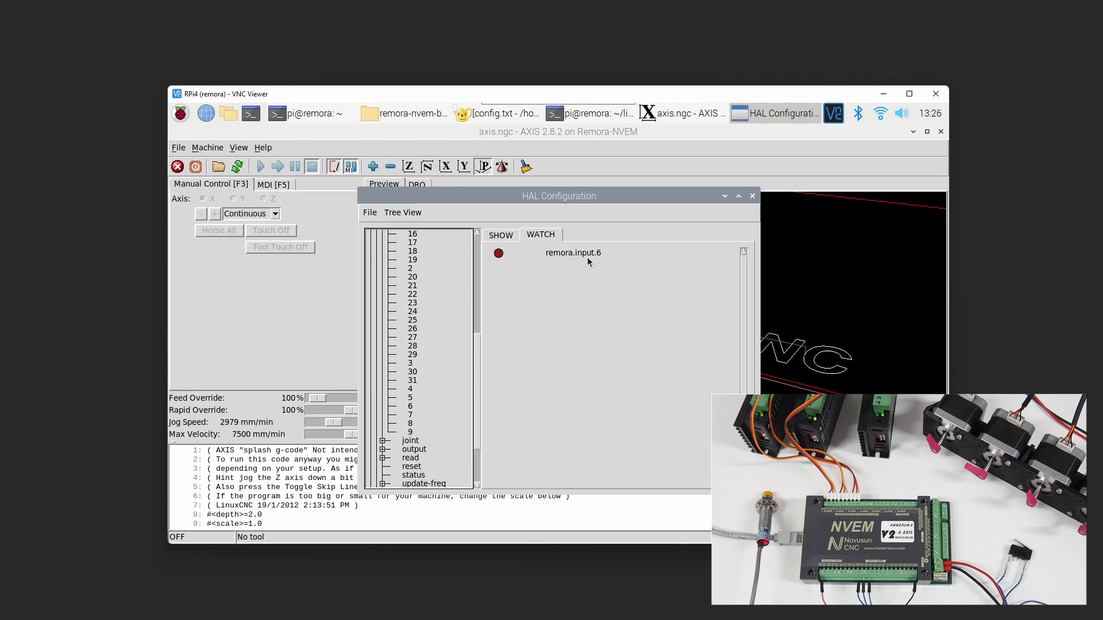
{"action": "mouse_move", "coordinate": [511, 255]}
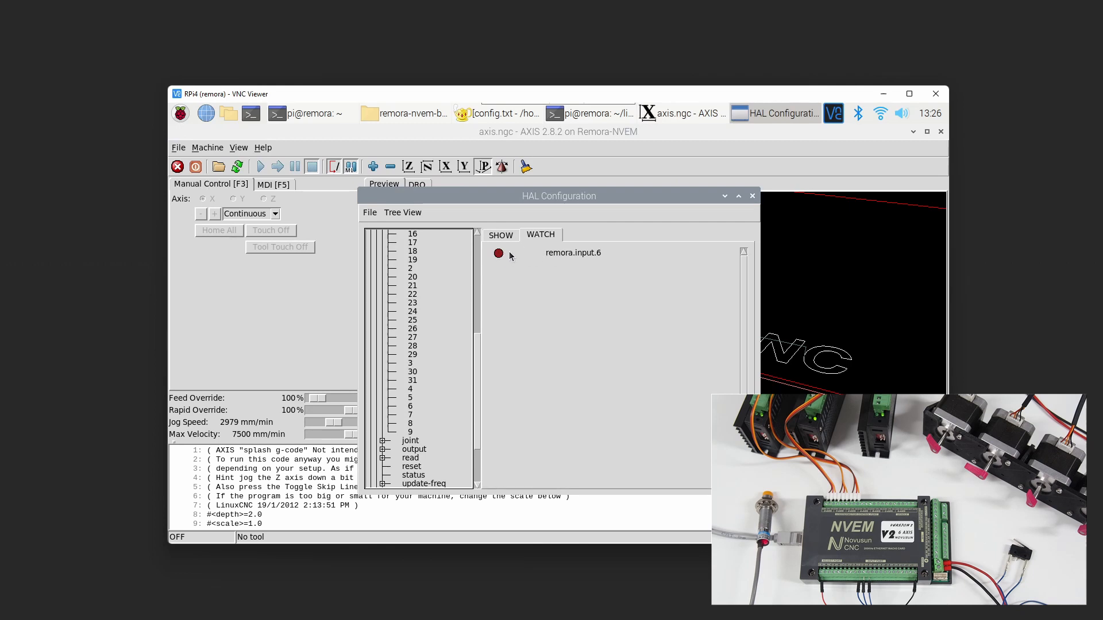